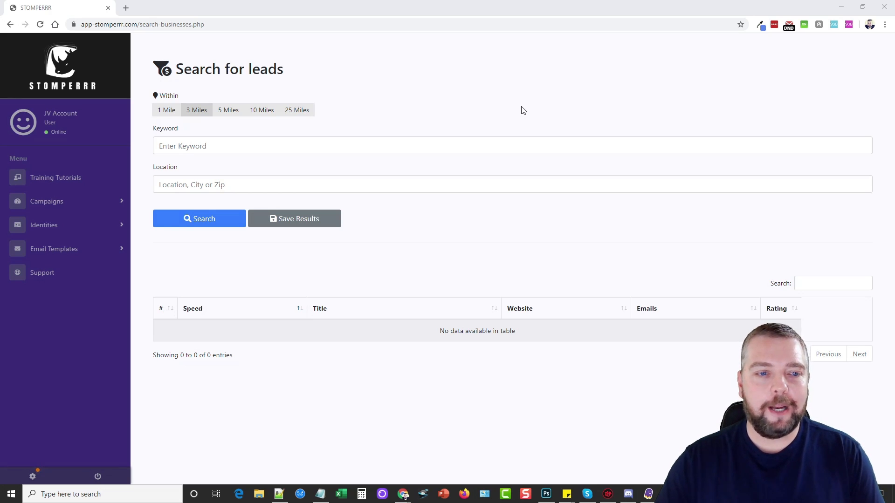
pyautogui.moveTo(47, 204)
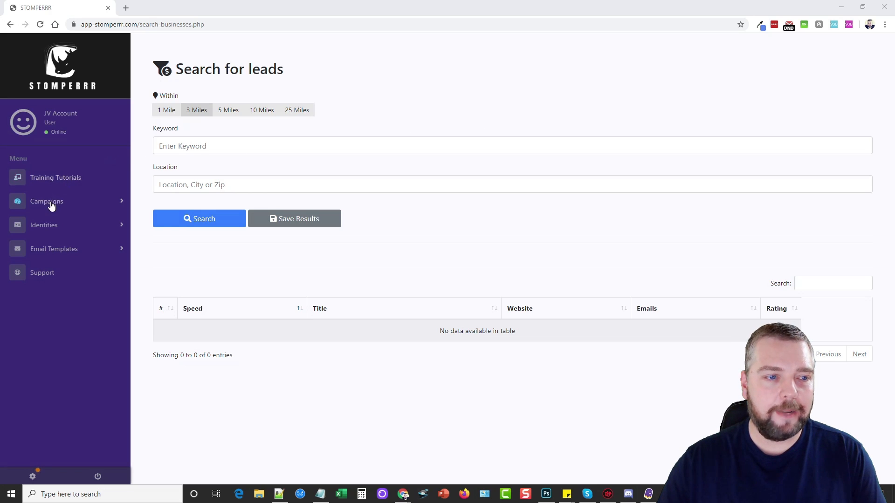
# Visit the saved campaigns list under Campaigns and return to the lead search form.
pyautogui.click(46, 201)
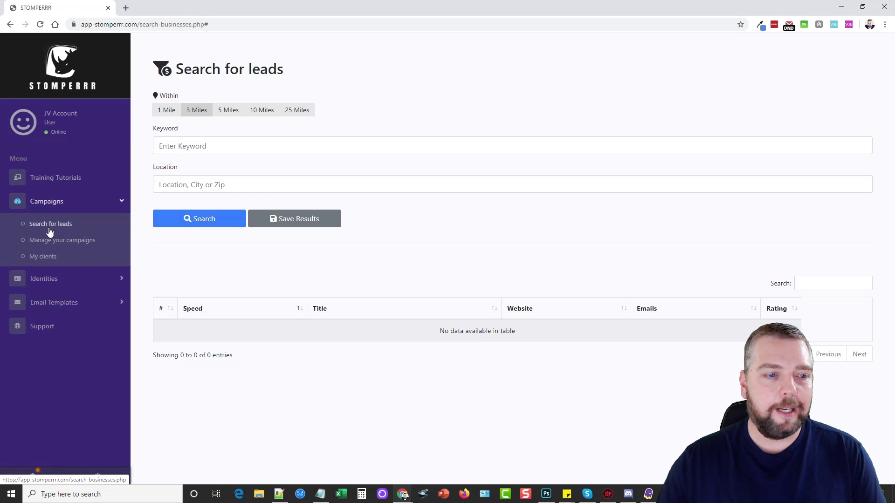
pyautogui.click(62, 240)
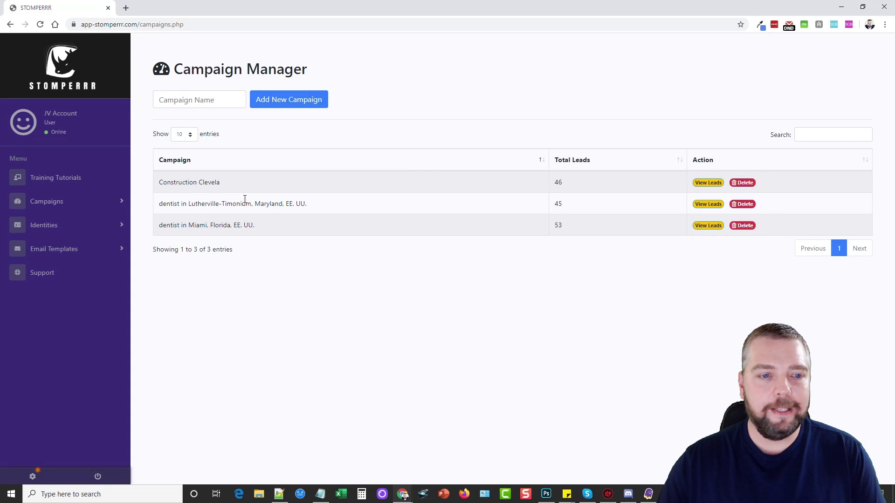
pyautogui.doubleClick(188, 182)
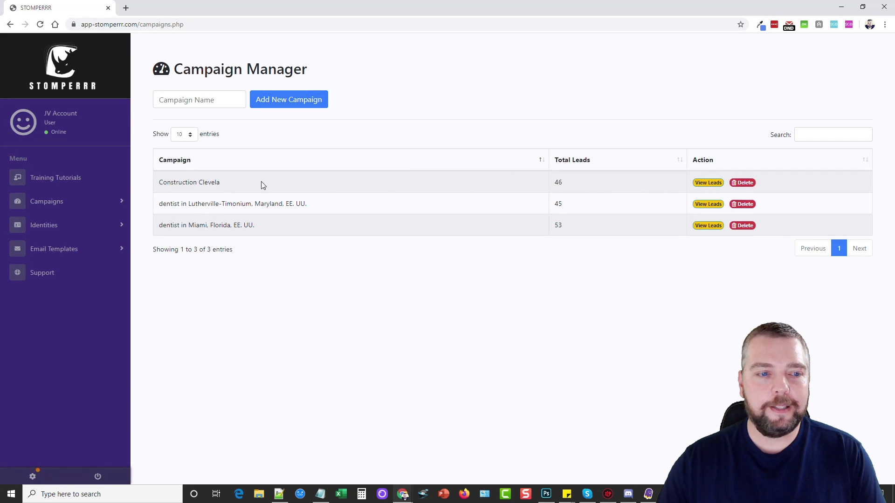
pyautogui.click(46, 202)
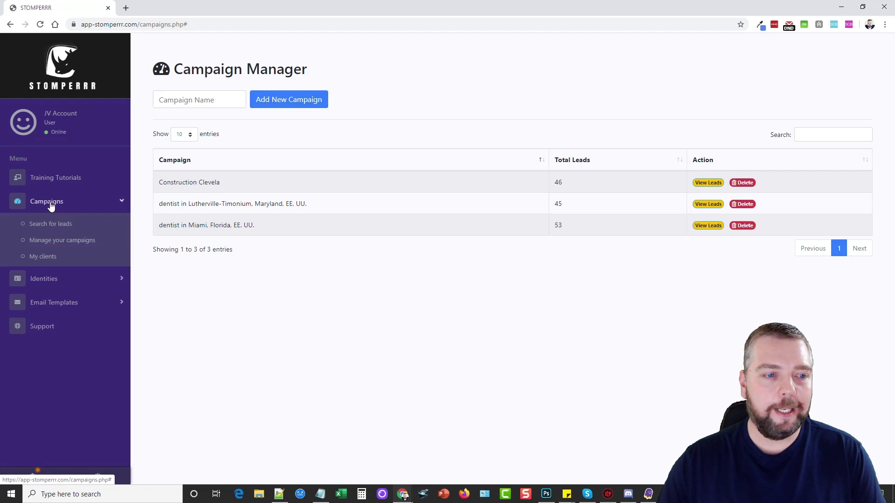
pyautogui.click(51, 223)
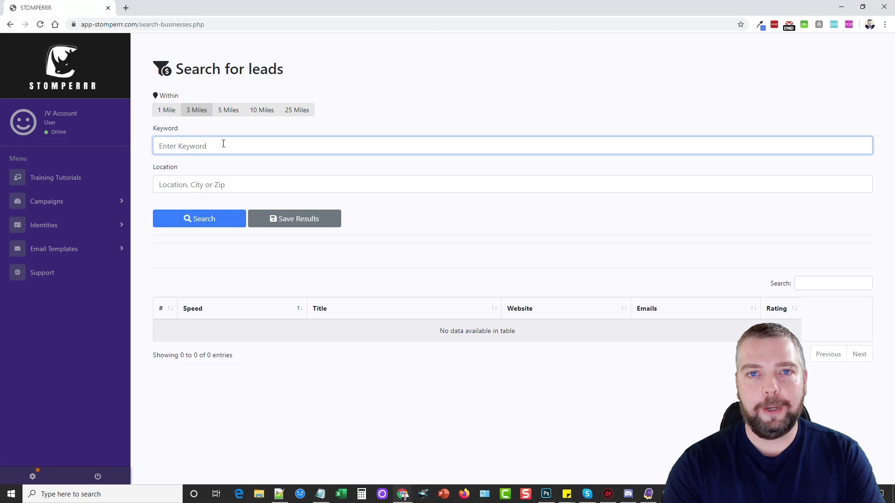
# Search for 'construction' leads located in Akron, OH, USA.
pyautogui.write('construction')
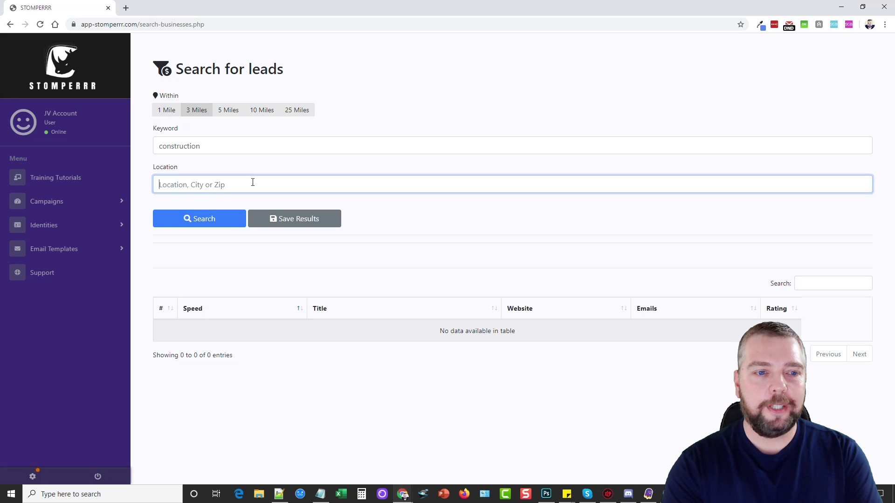
pyautogui.write('akron')
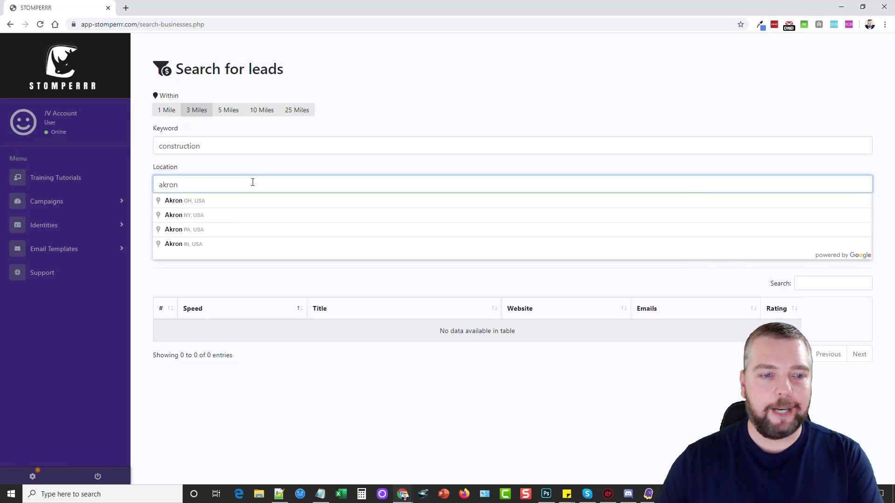
pyautogui.click(174, 201)
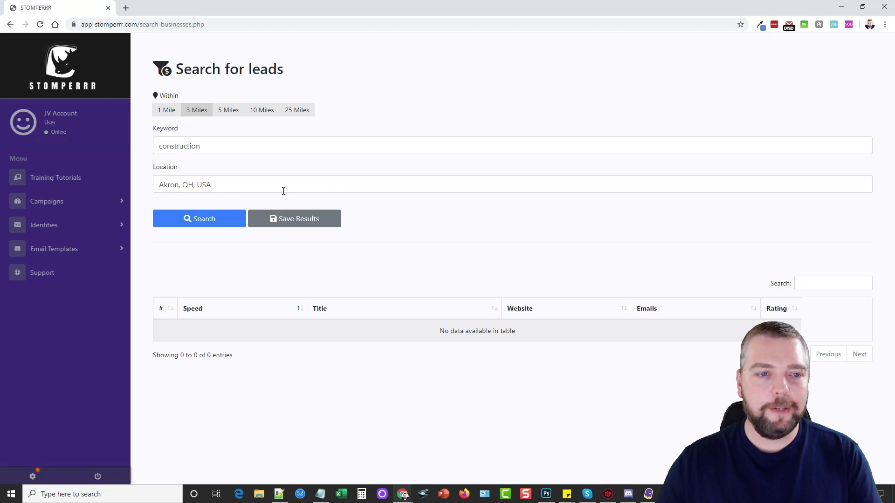
pyautogui.click(198, 218)
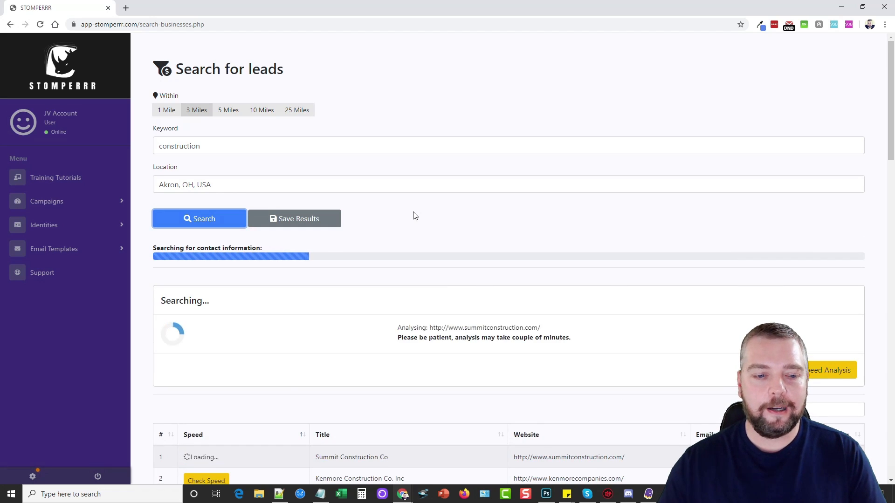
pyautogui.scroll(-3)
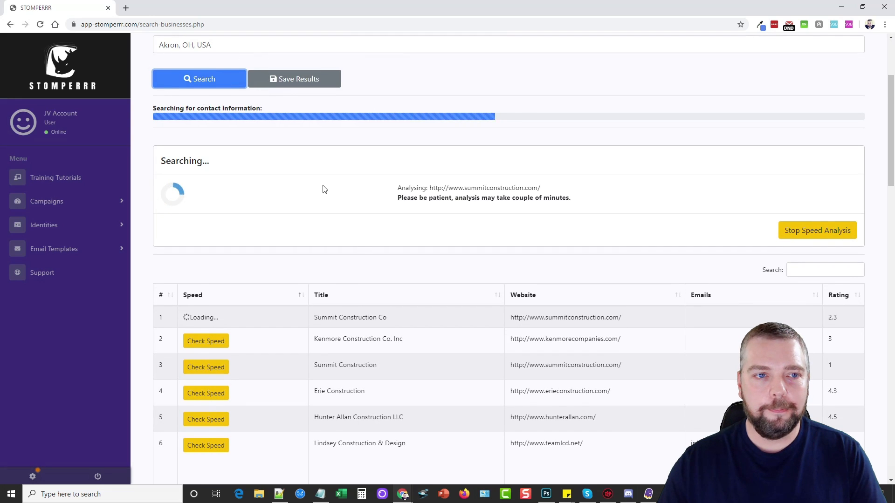
pyautogui.scroll(-3)
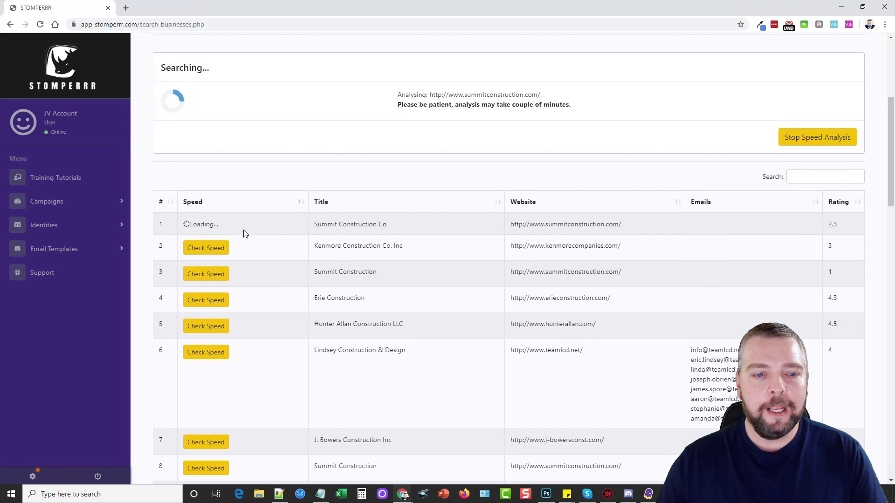
pyautogui.moveTo(586, 228)
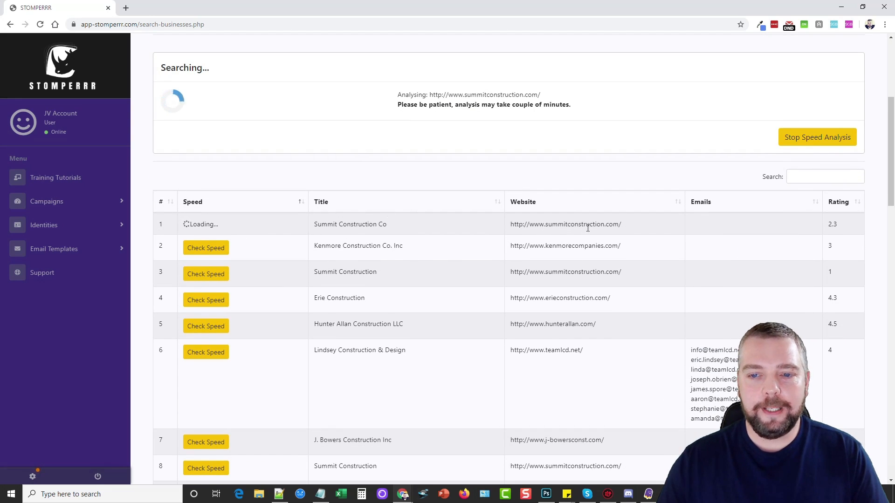
pyautogui.scroll(-3)
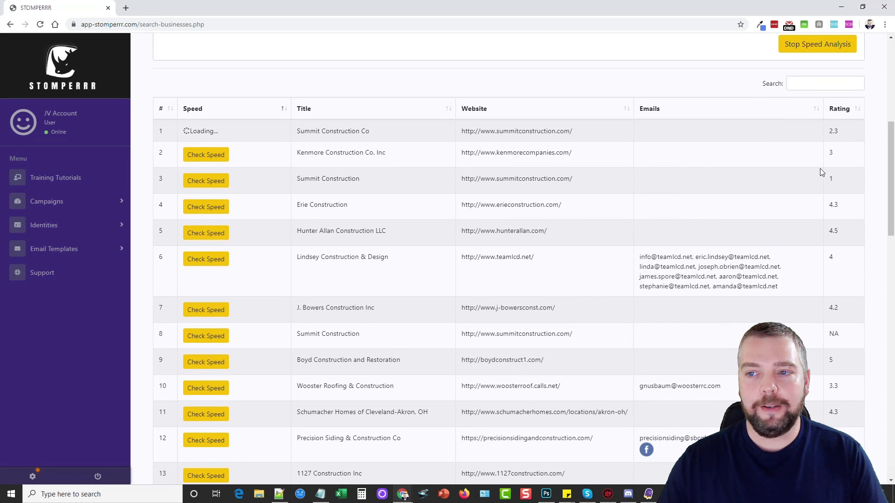
pyautogui.moveTo(847, 303)
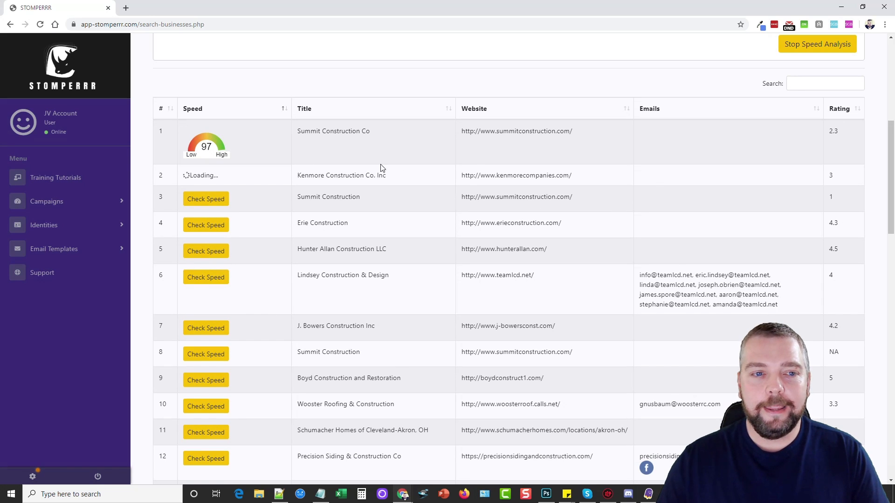
pyautogui.moveTo(236, 152)
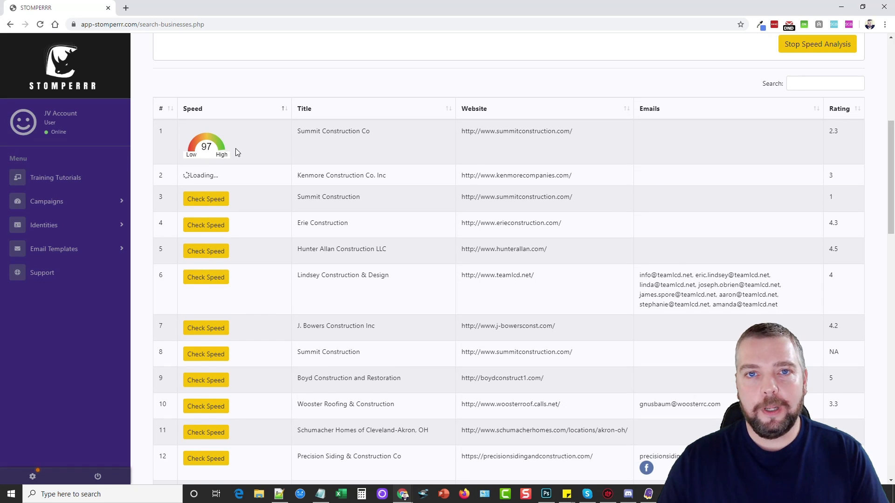
pyautogui.moveTo(445, 146)
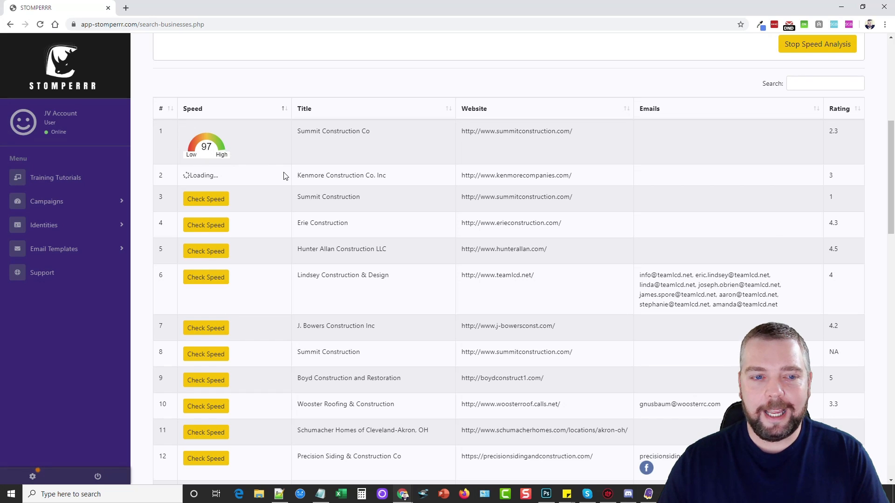
pyautogui.moveTo(255, 167)
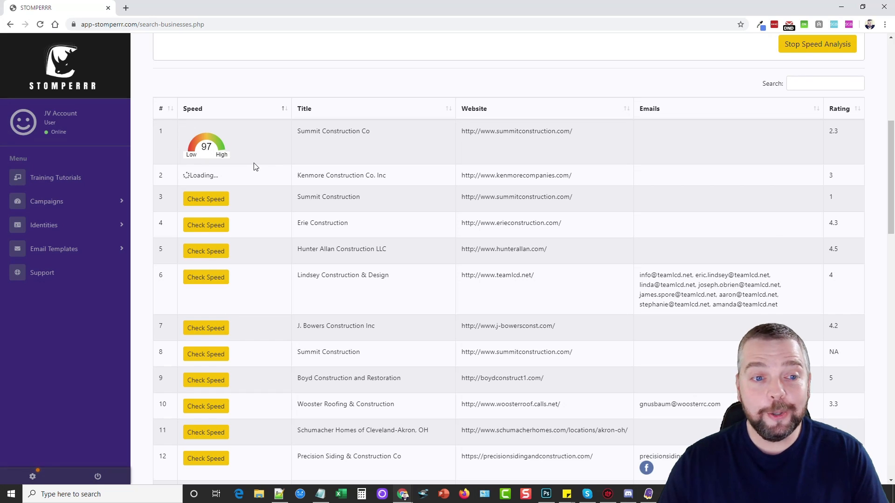
pyautogui.moveTo(406, 273)
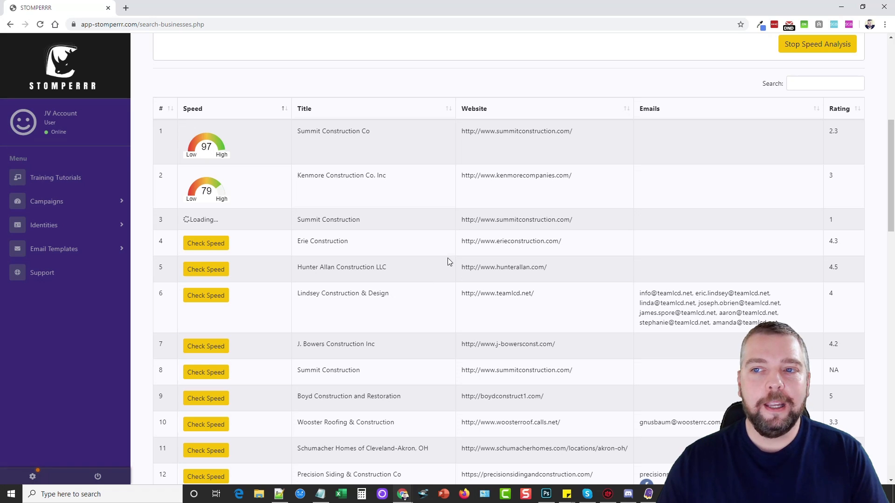
pyautogui.scroll(-3)
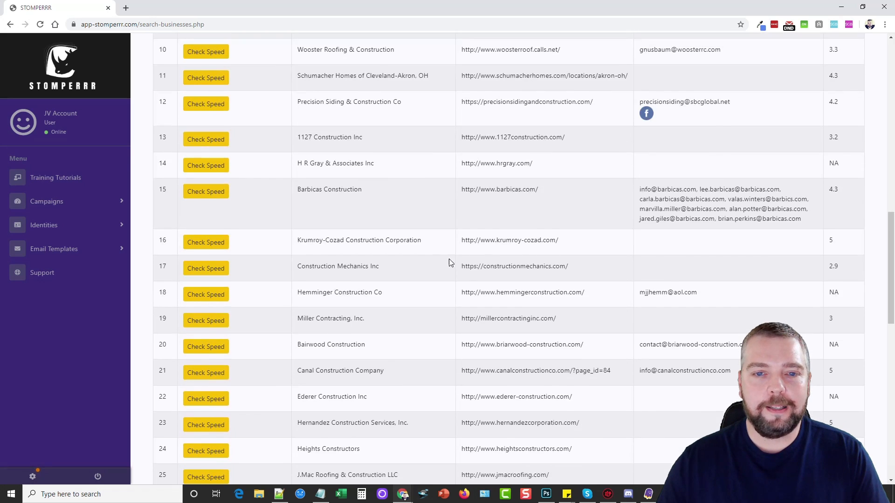
pyautogui.scroll(-3)
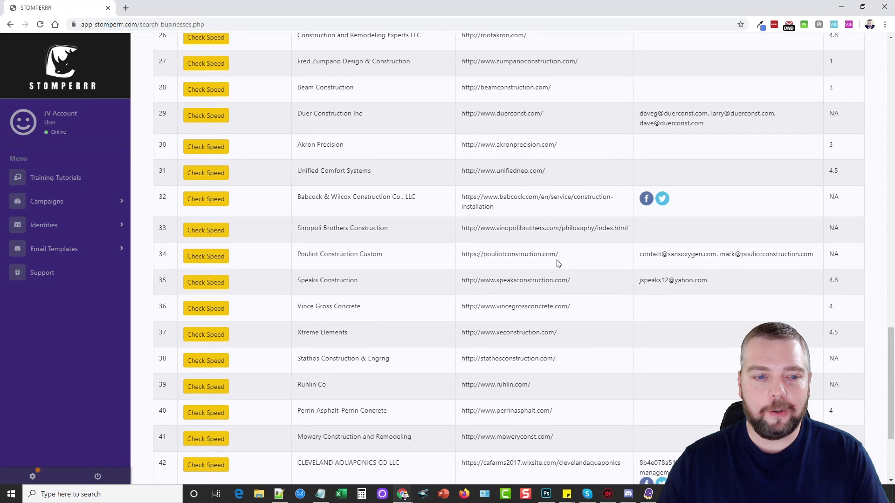
pyautogui.scroll(-3)
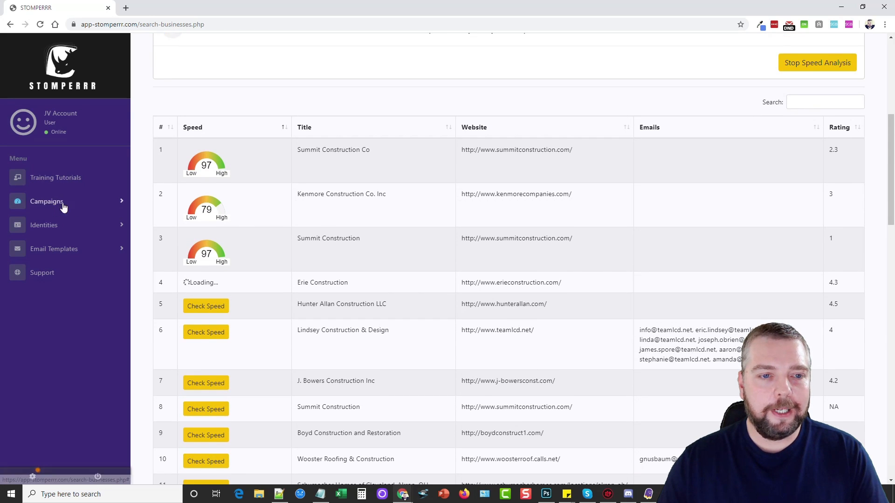
pyautogui.click(47, 202)
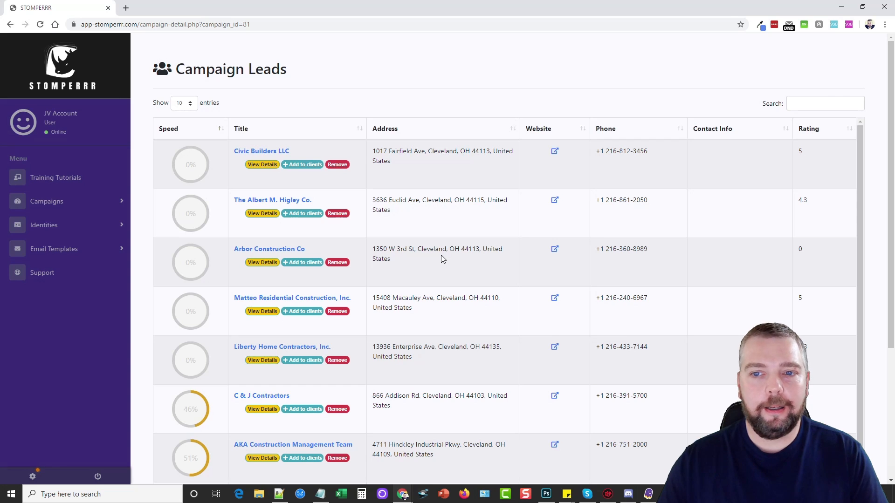
pyautogui.moveTo(352, 226)
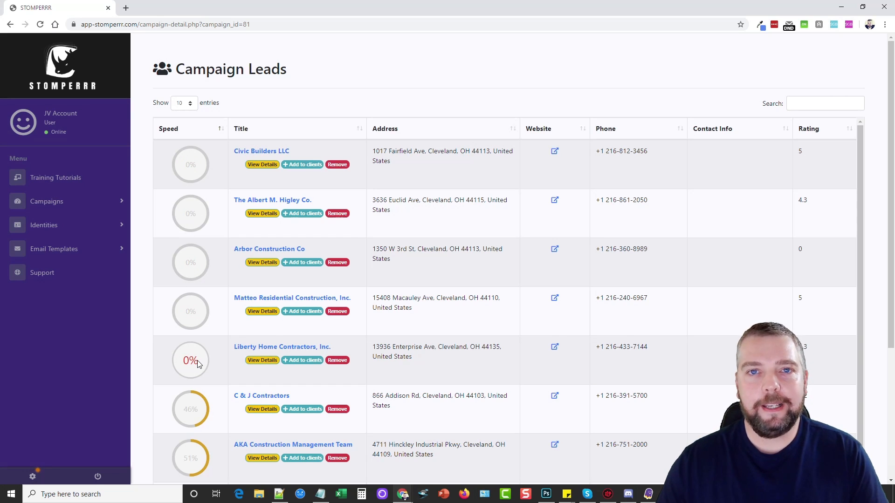
pyautogui.moveTo(607, 233)
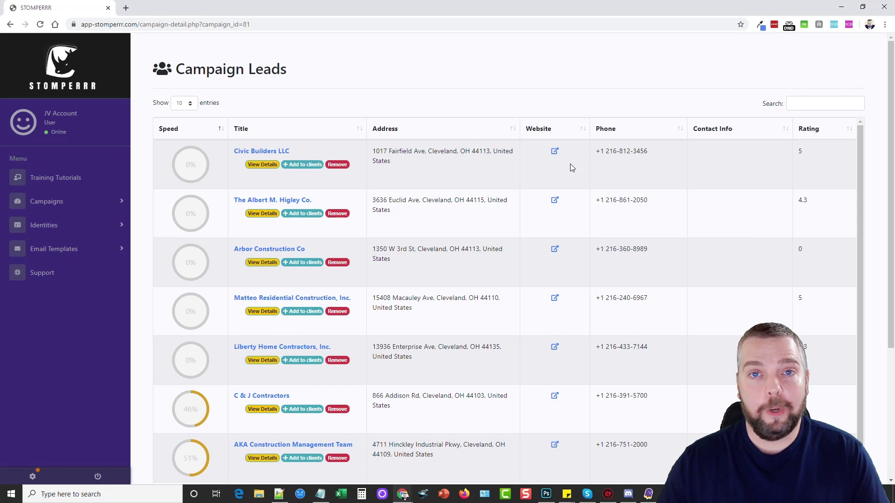
pyautogui.moveTo(572, 172)
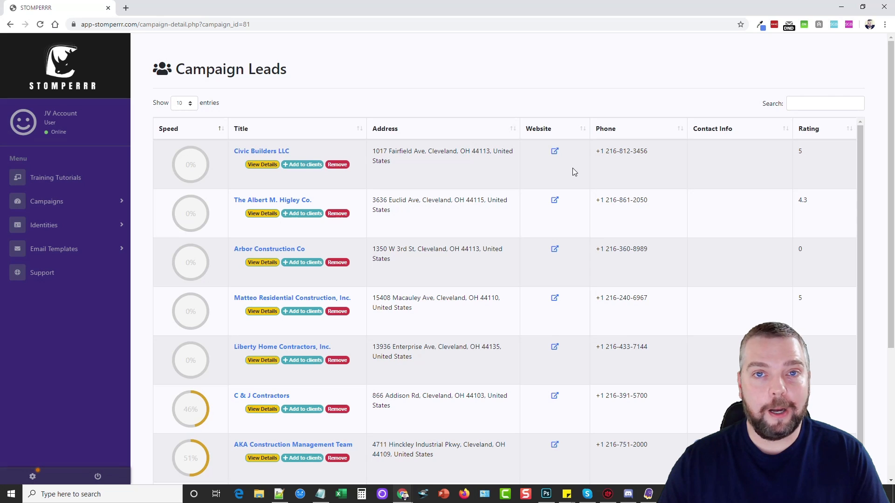
pyautogui.moveTo(554, 154)
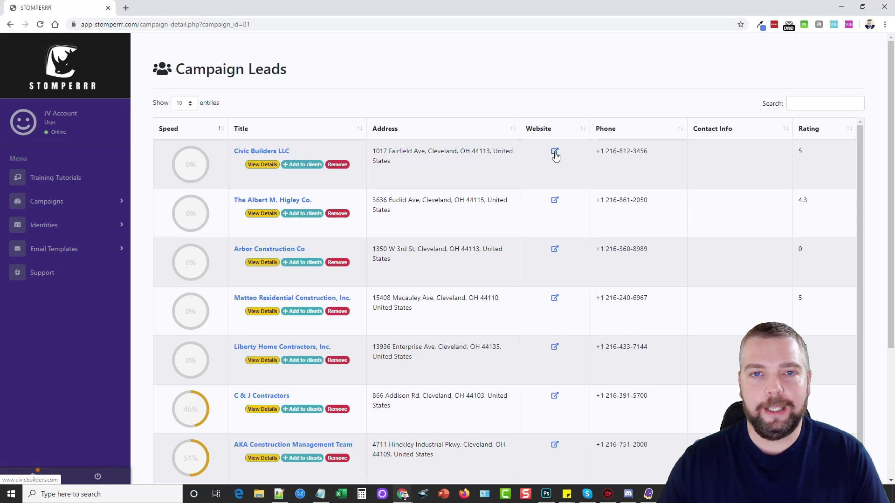
# View the Civic Builders LLC and Higley lead websites in new tabs.
pyautogui.click(553, 154)
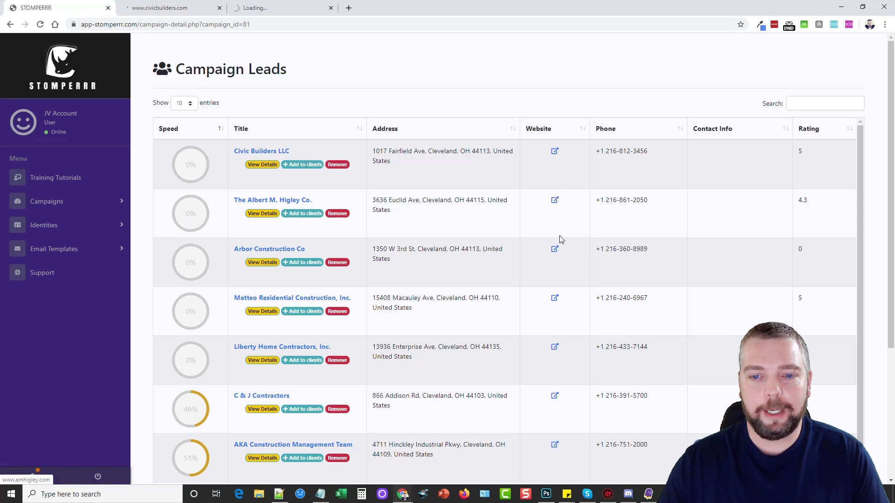
pyautogui.click(553, 347)
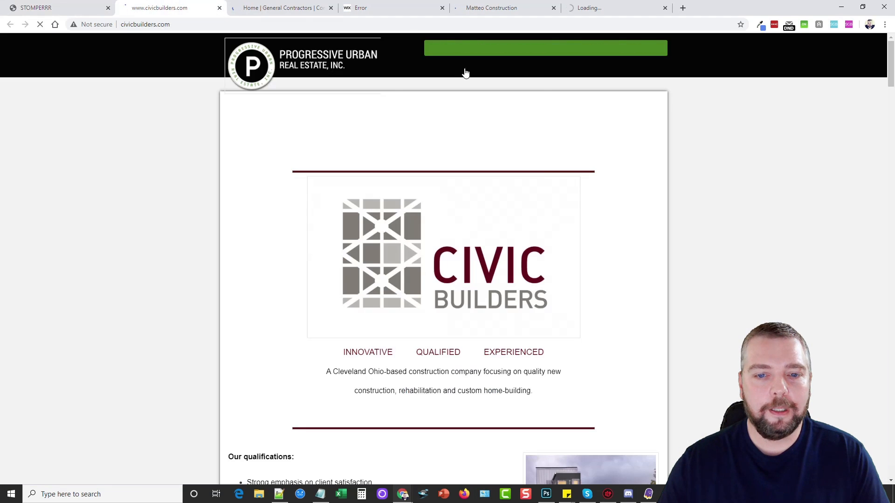
pyautogui.scroll(-3)
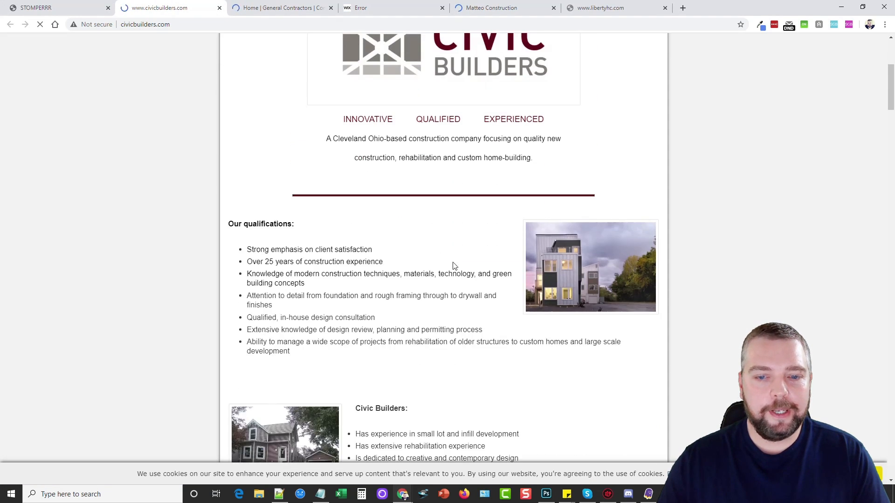
pyautogui.scroll(3)
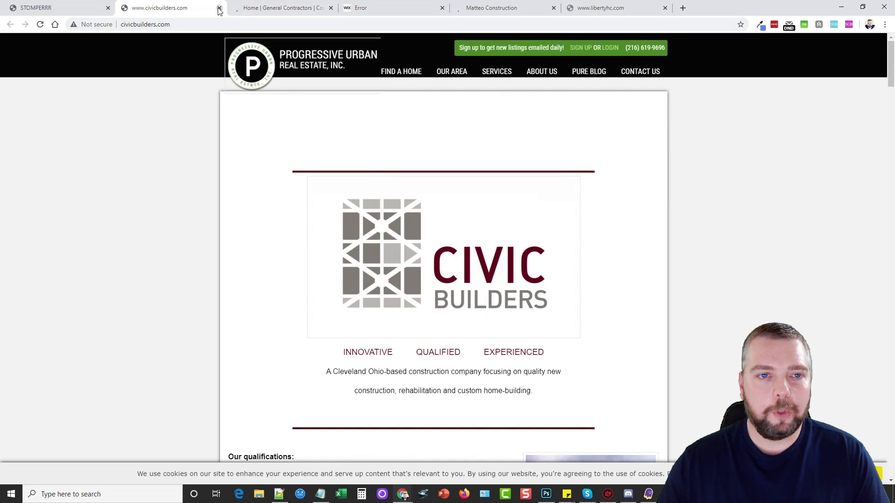
# Close the Civic Builders, Higley, unconnected Wix domain and unreachable site pages.
pyautogui.click(219, 7)
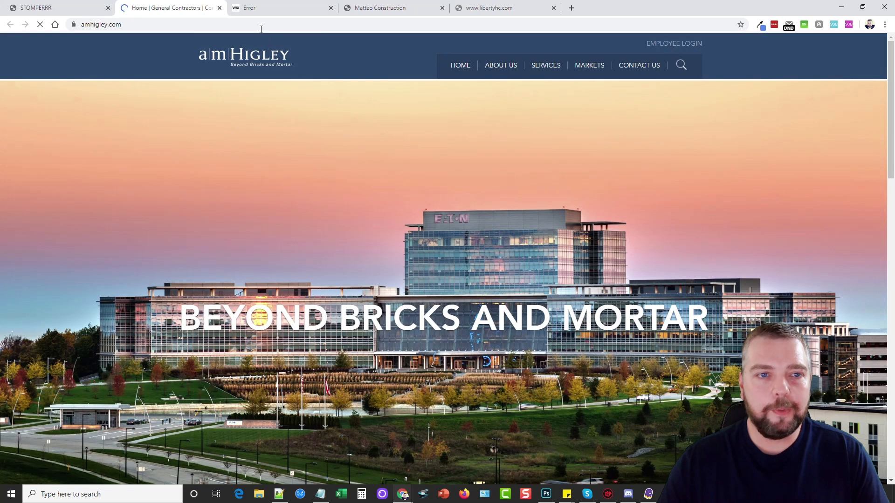
pyautogui.click(172, 7)
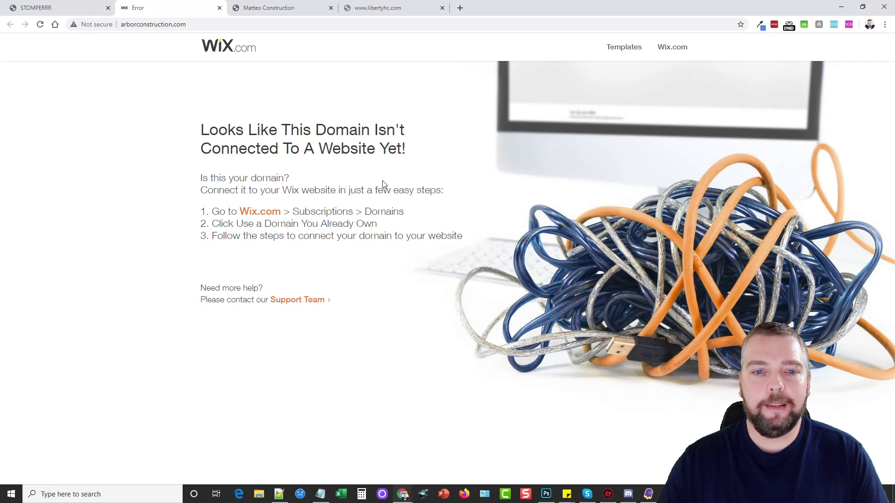
pyautogui.moveTo(361, 177)
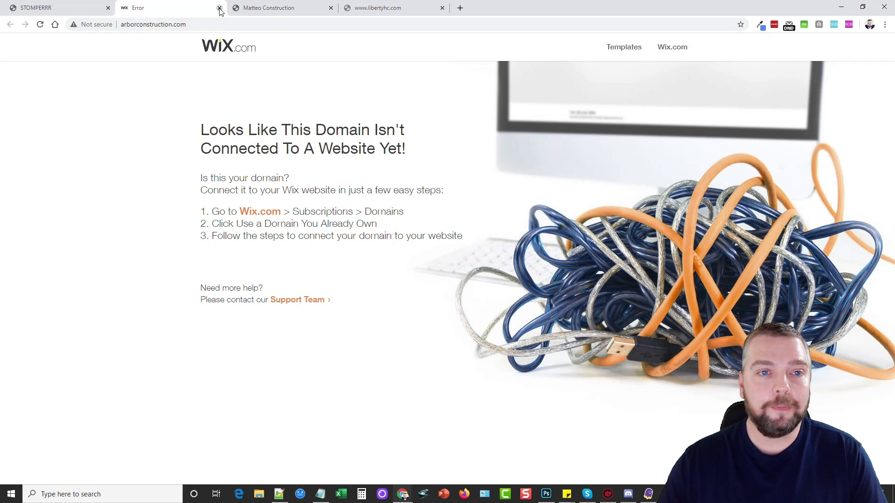
pyautogui.click(219, 11)
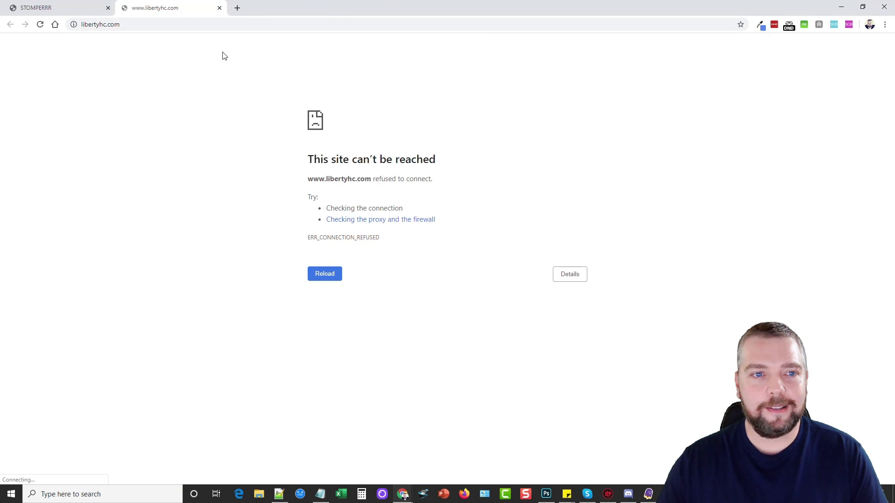
pyautogui.click(52, 8)
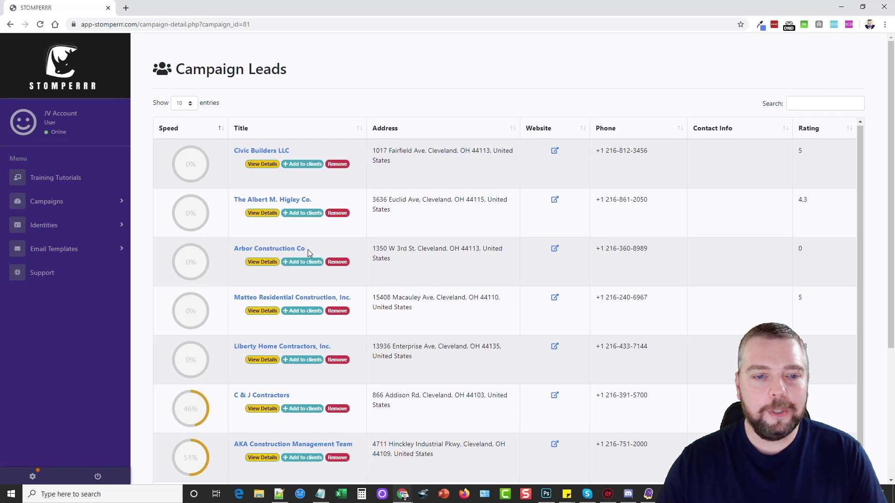
# Scroll the Campaign Leads list to review speed scores between 46% and 57%.
pyautogui.scroll(-3)
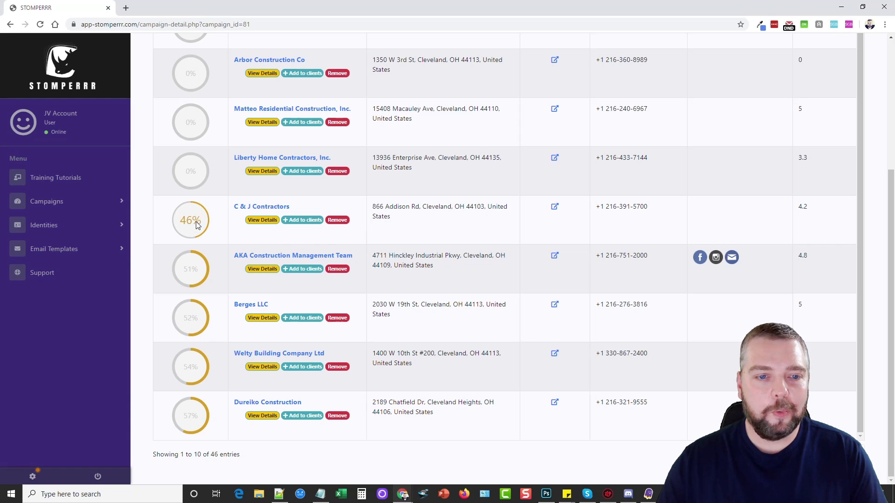
pyautogui.moveTo(262, 224)
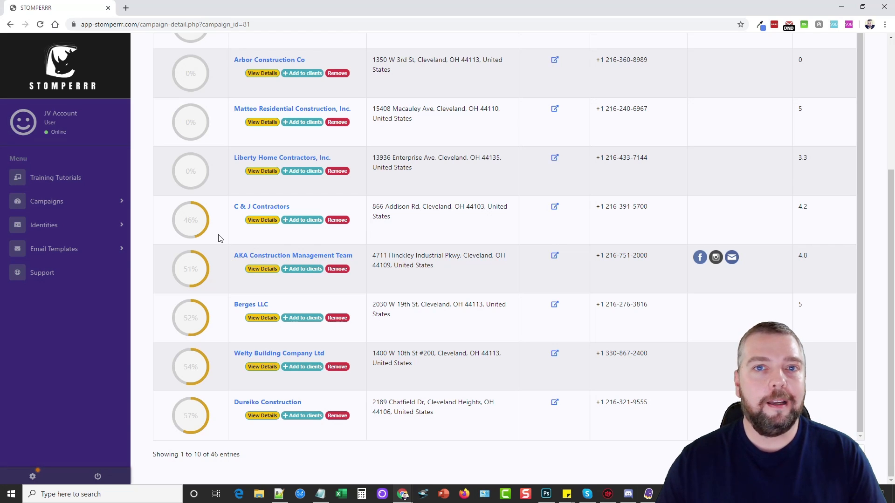
pyautogui.moveTo(169, 188)
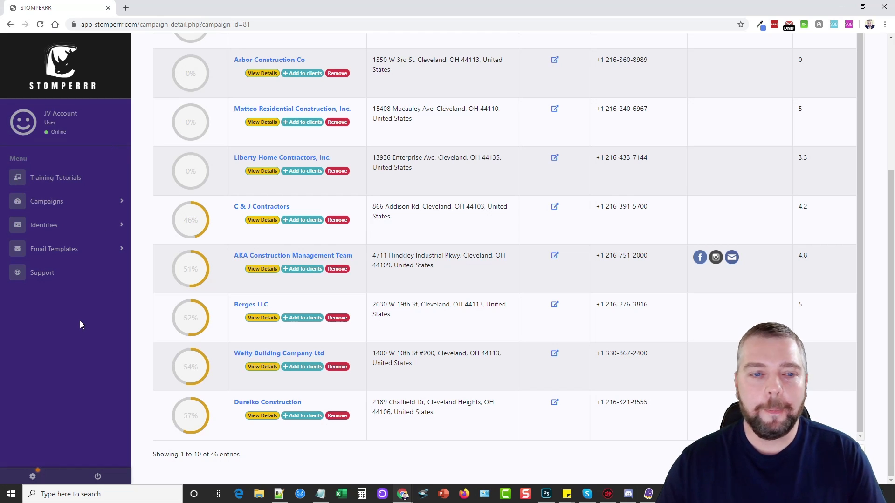
pyautogui.moveTo(143, 271)
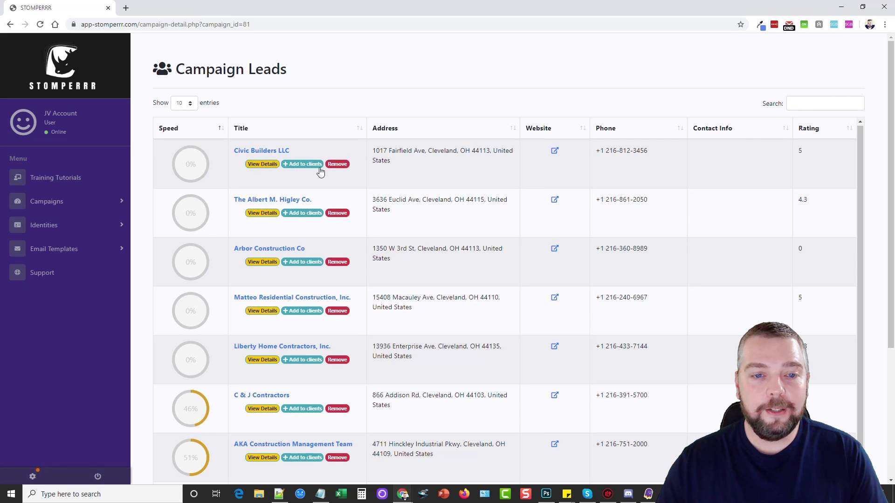
pyautogui.moveTo(262, 164)
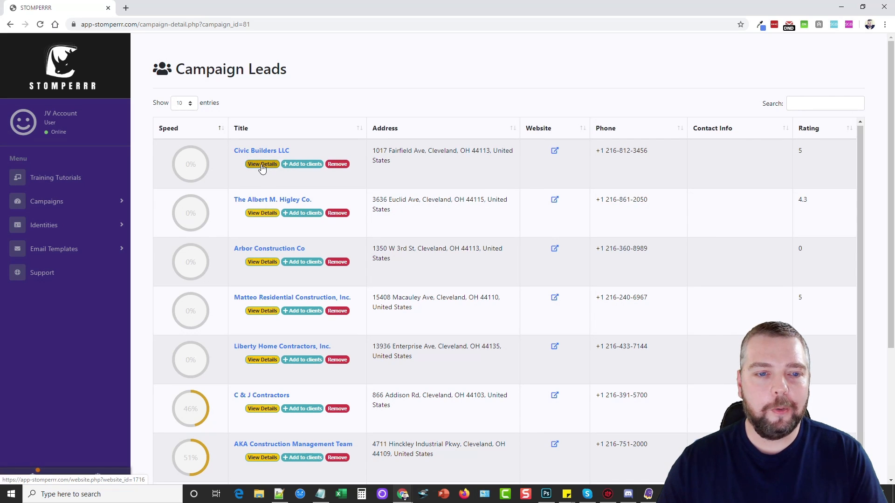
# View Civic Builders LLC's business details and generate a report on its website.
pyautogui.click(262, 164)
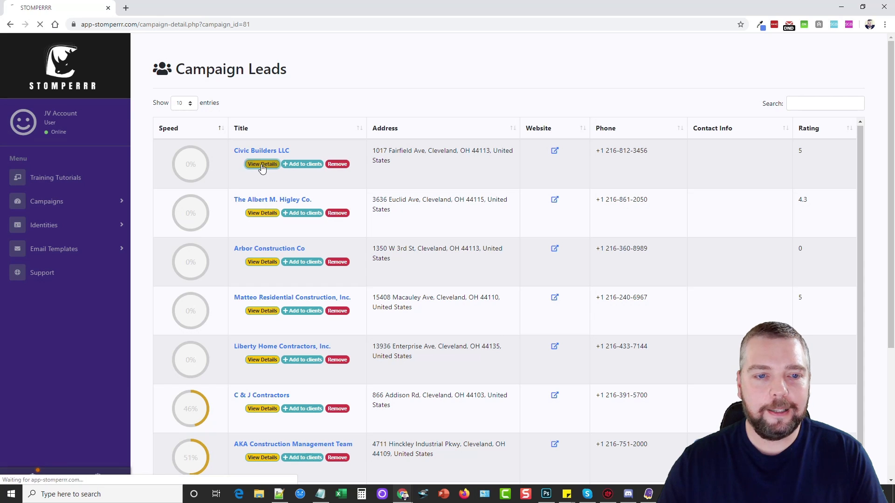
pyautogui.click(262, 164)
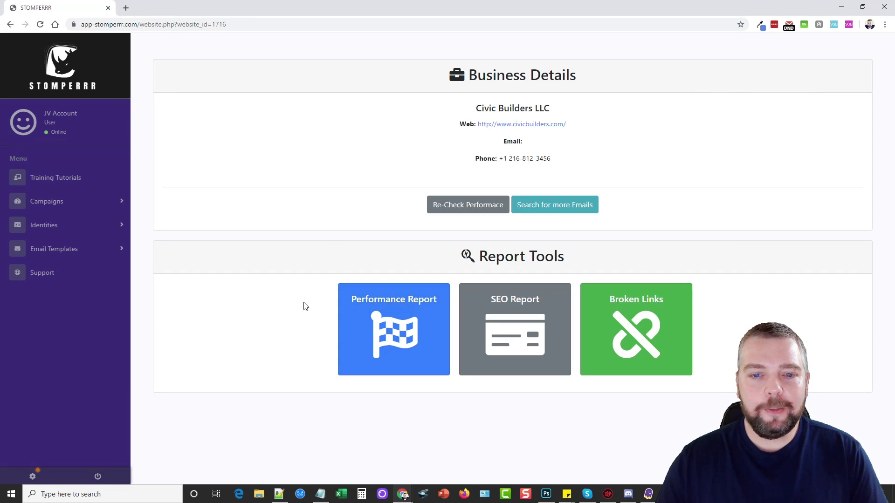
pyautogui.moveTo(553, 204)
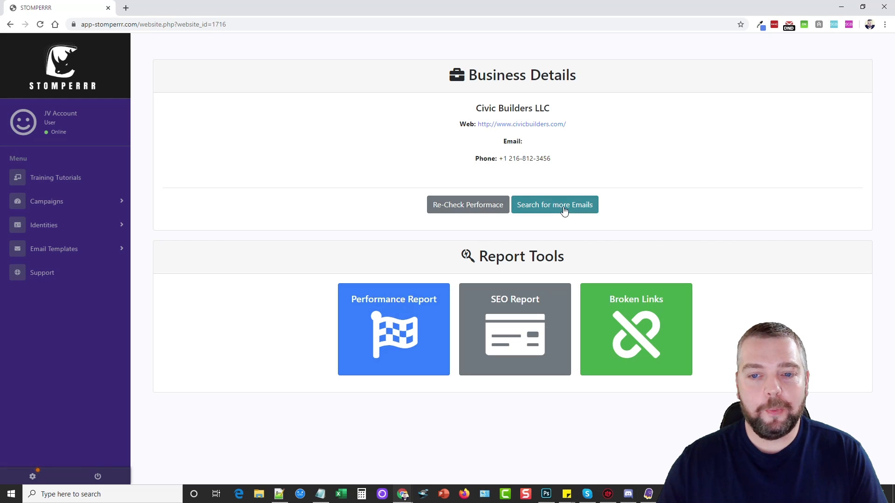
pyautogui.moveTo(294, 306)
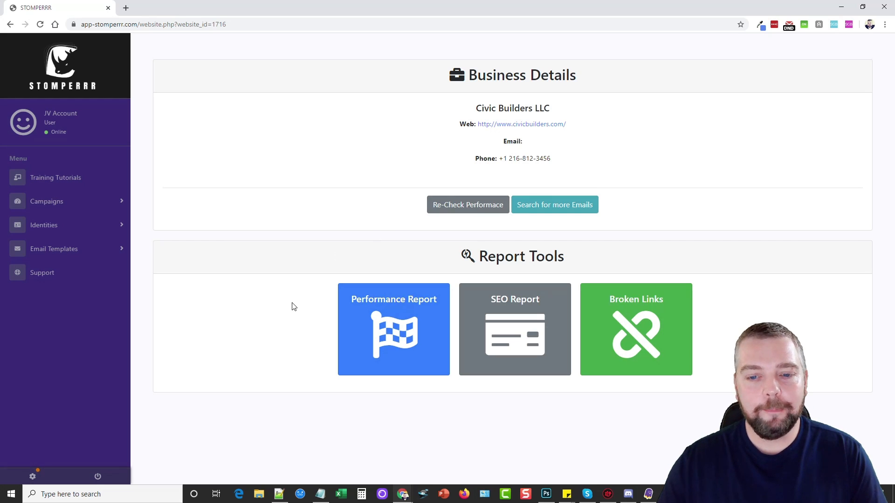
pyautogui.moveTo(409, 348)
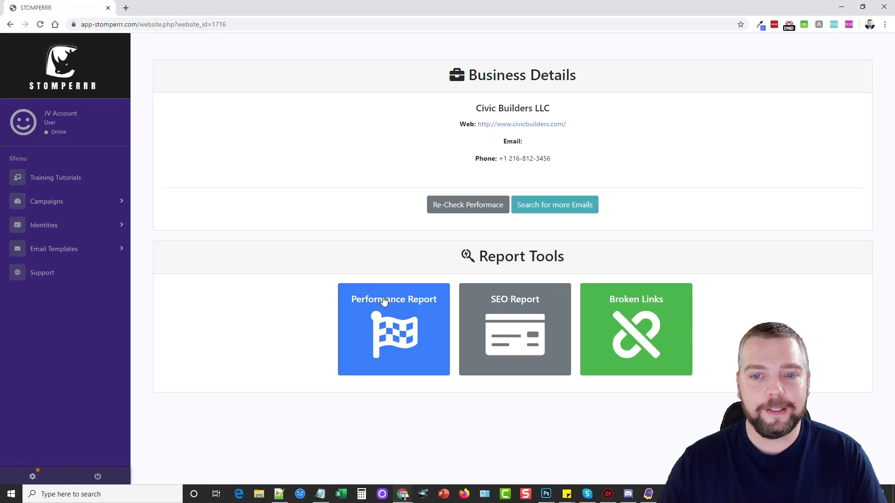
pyautogui.click(394, 329)
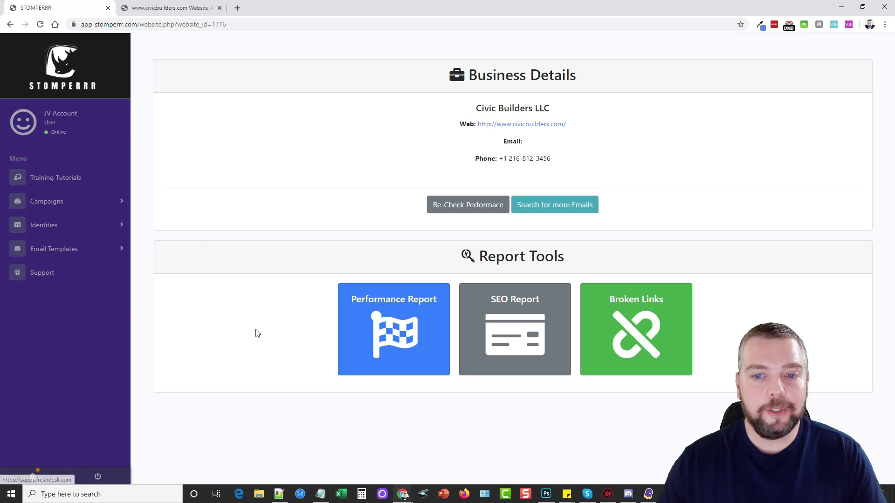
pyautogui.click(514, 329)
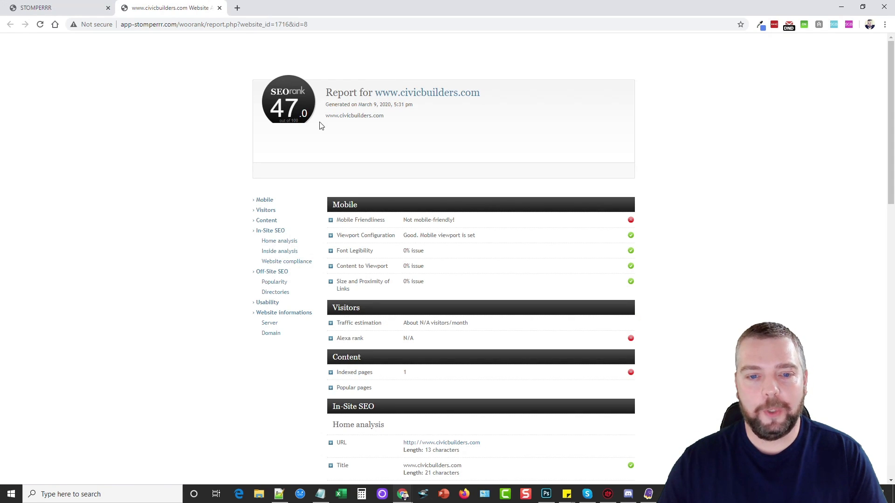
pyautogui.scroll(-3)
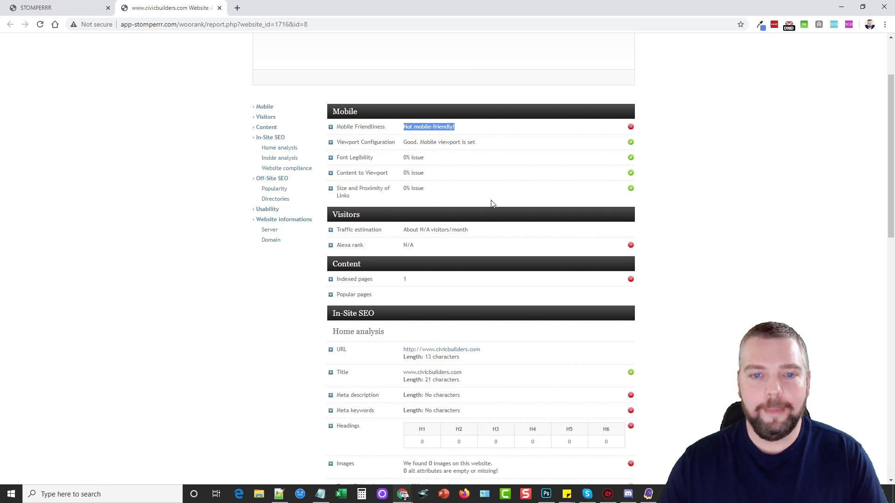
pyautogui.moveTo(511, 212)
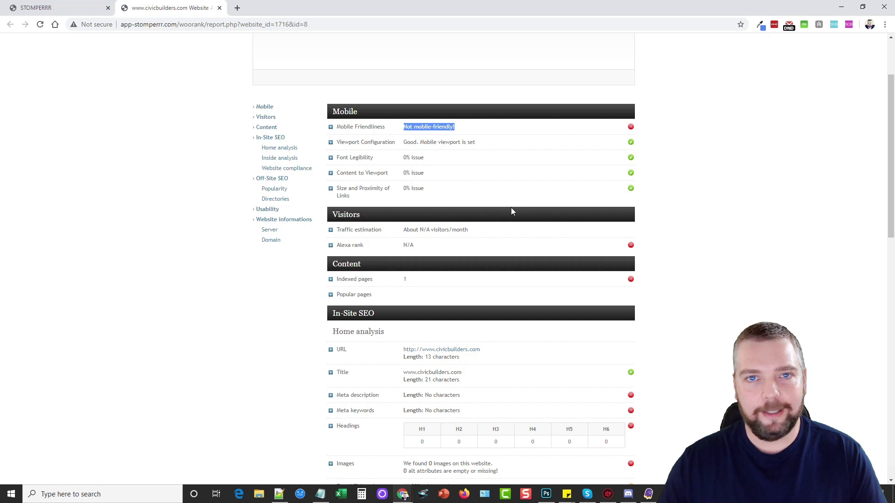
pyautogui.scroll(-3)
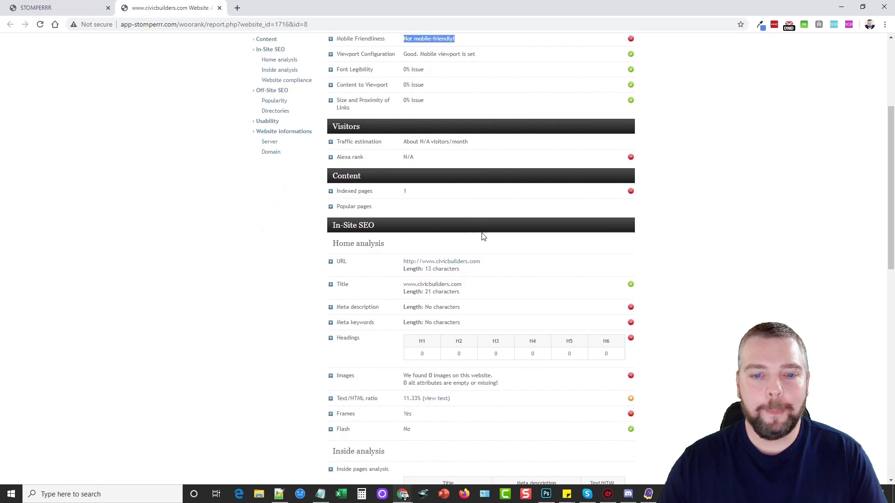
pyautogui.scroll(-3)
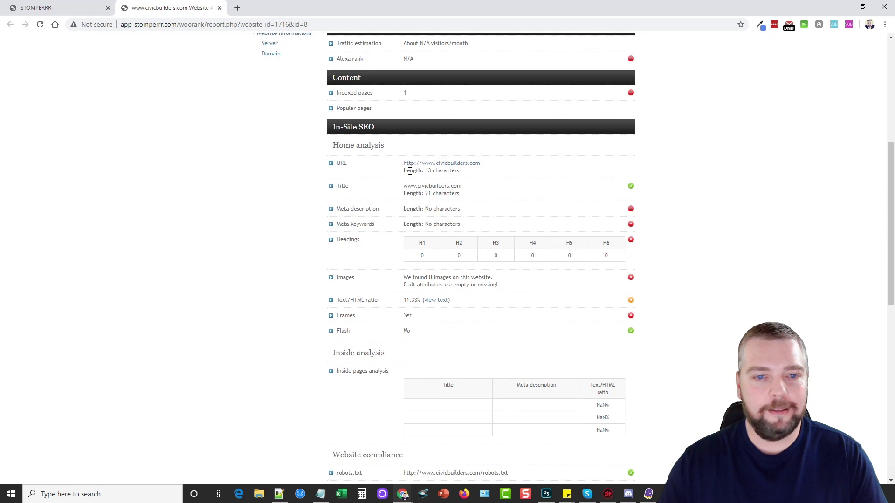
pyautogui.scroll(-3)
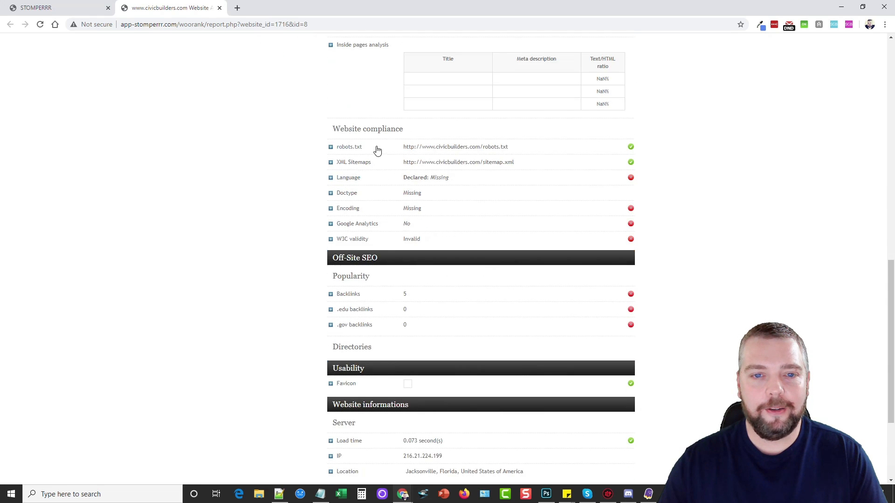
pyautogui.scroll(-3)
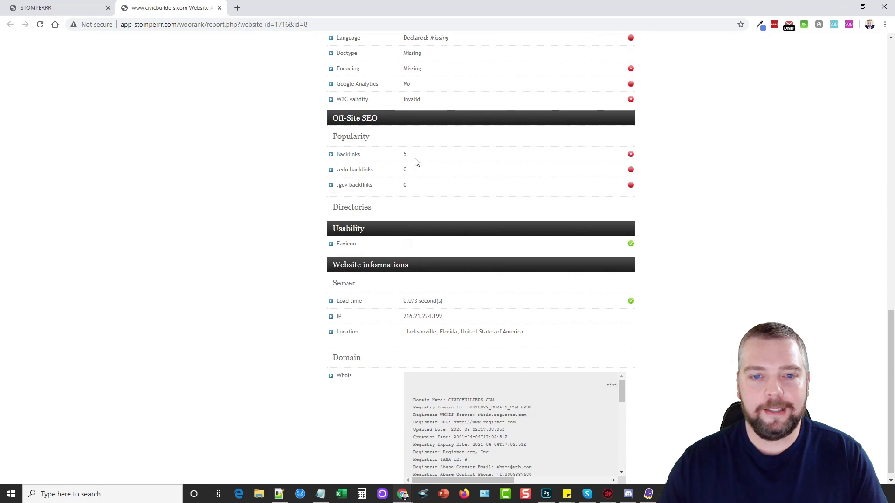
pyautogui.scroll(-3)
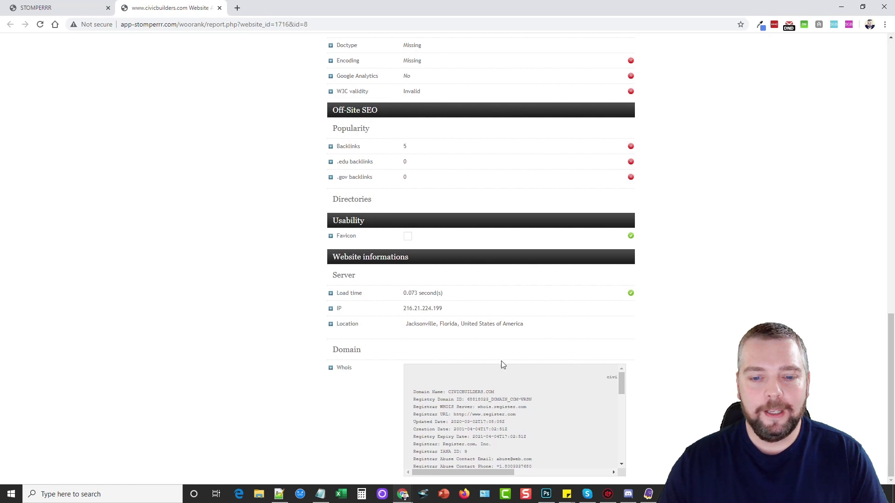
pyautogui.scroll(3)
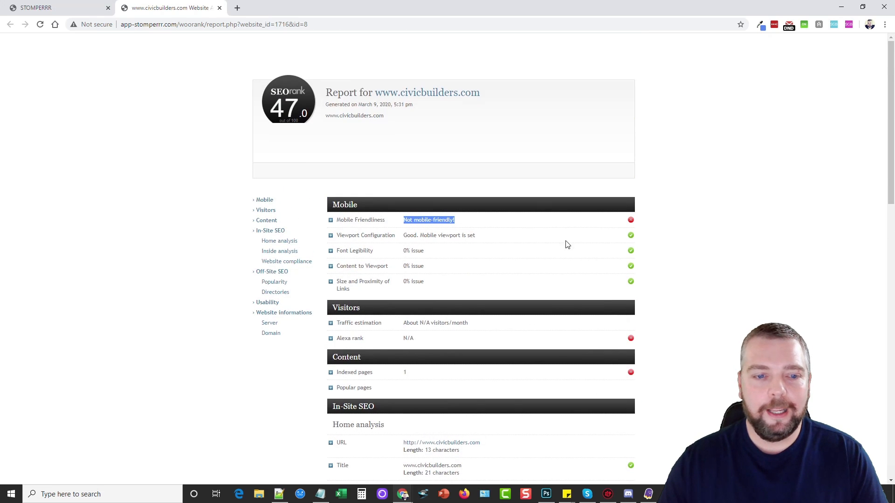
# Return to Civic Builders LLC in the Stomperrr tab and add it to clients.
pyautogui.click(40, 7)
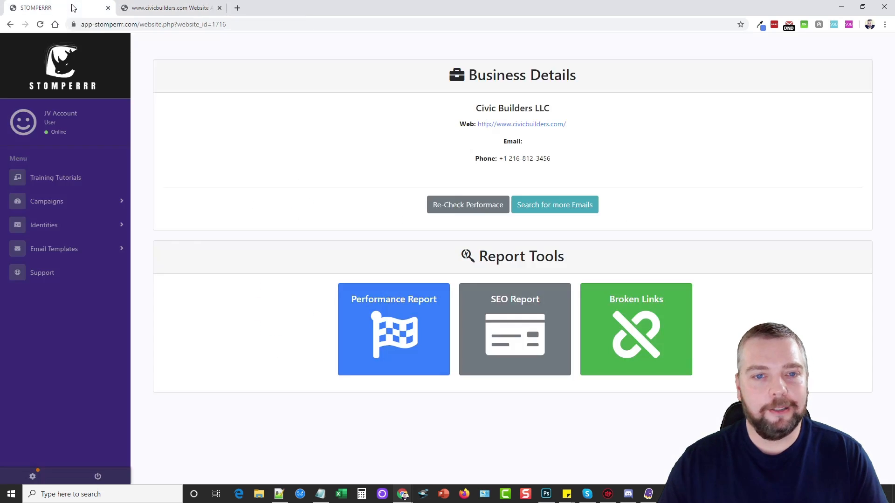
pyautogui.moveTo(303, 173)
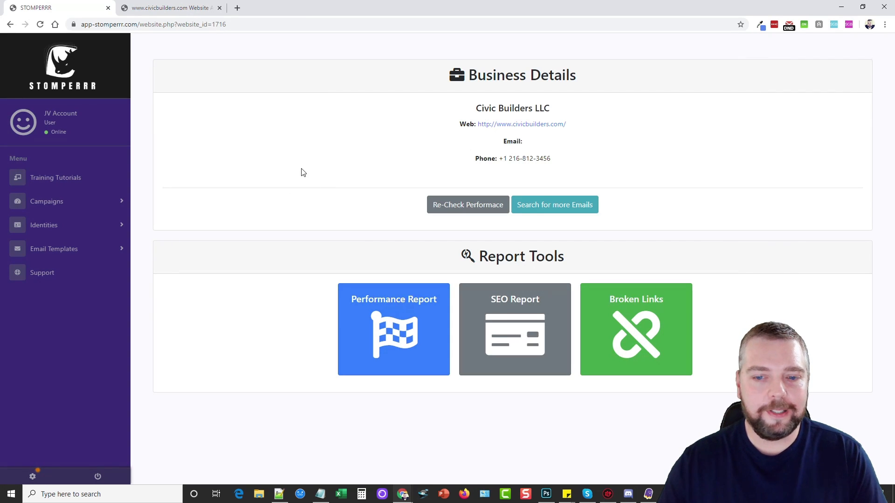
pyautogui.moveTo(305, 337)
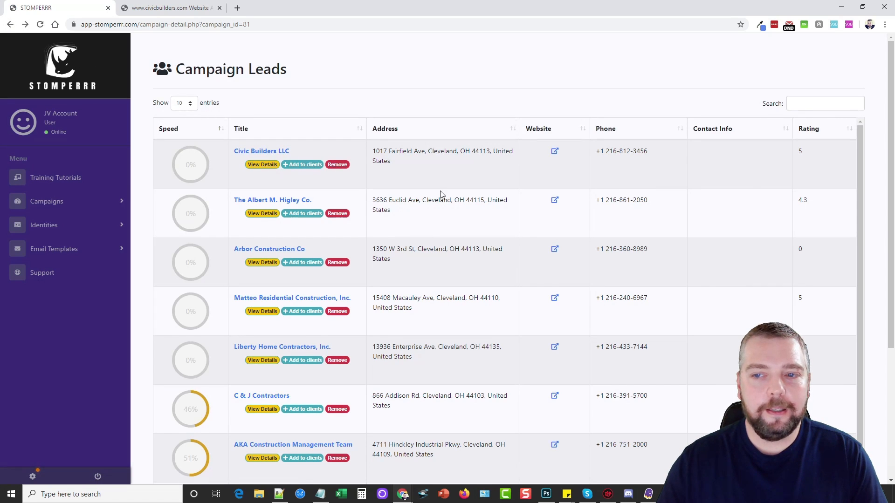
pyautogui.moveTo(328, 173)
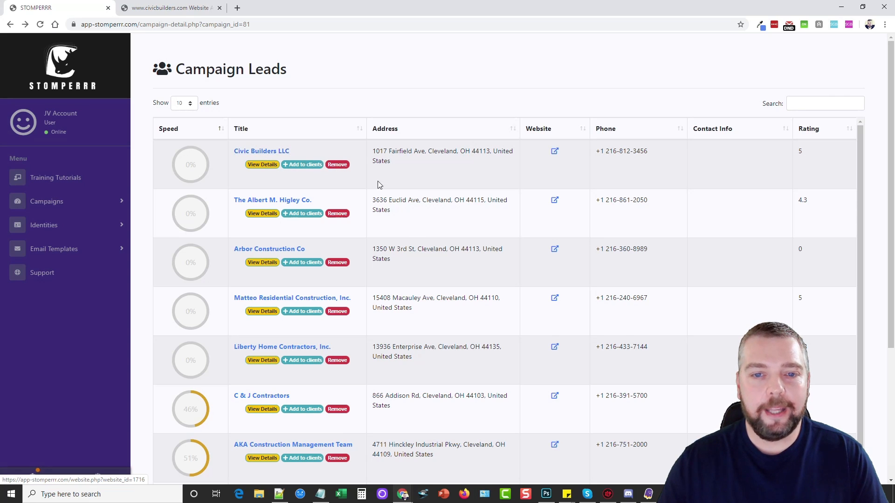
pyautogui.moveTo(408, 167)
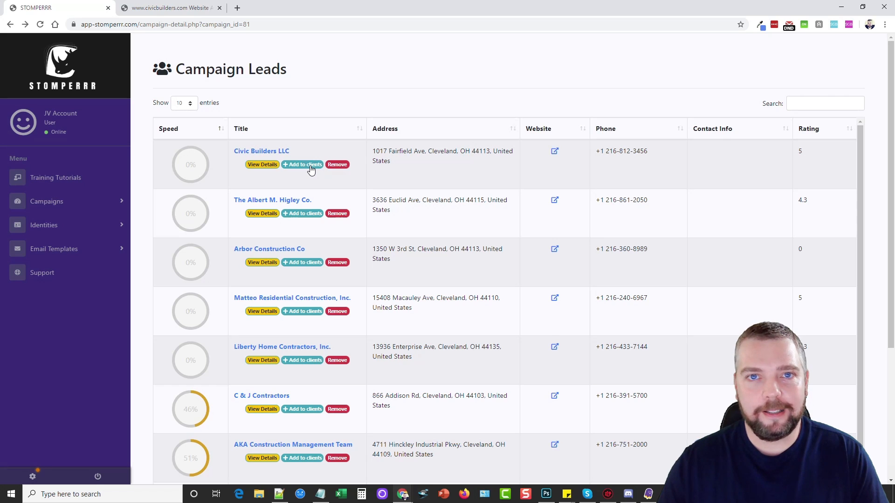
pyautogui.click(46, 202)
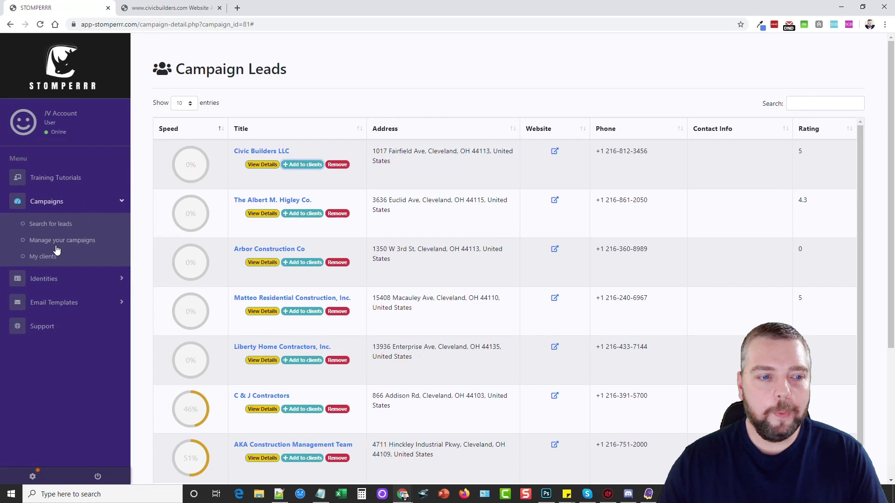
# Show My Clients, where Civic Builders LLC now appears with $0.00 in sales.
pyautogui.click(43, 256)
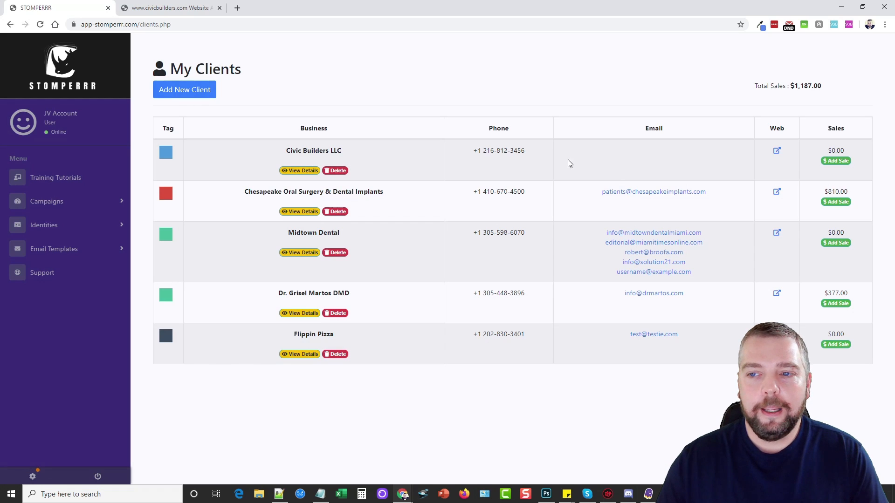
pyautogui.moveTo(304, 174)
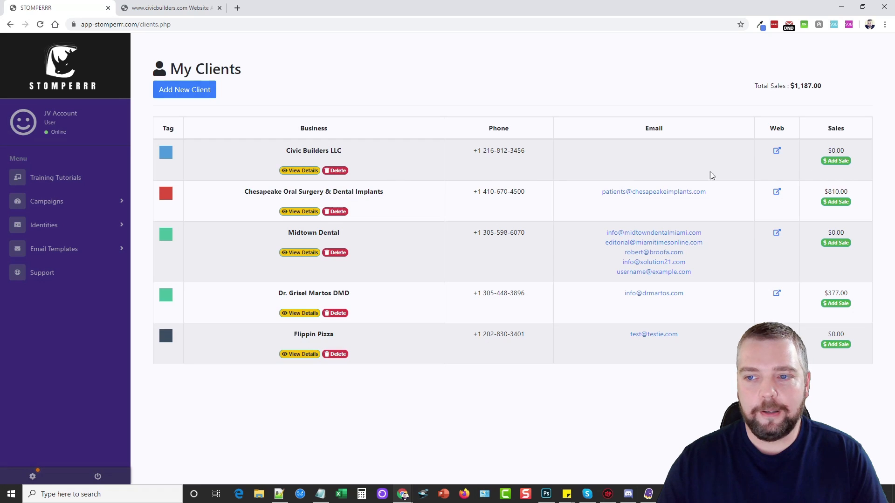
pyautogui.moveTo(835, 162)
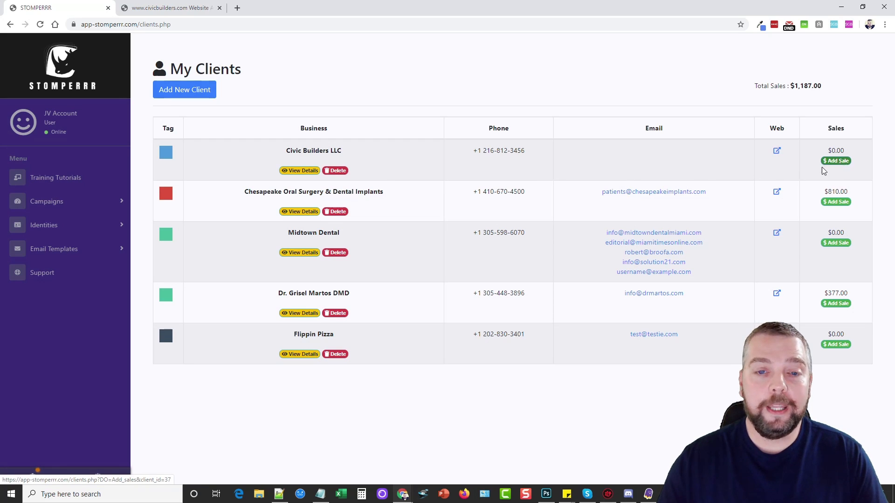
# Log a 'Logo Design' sale of 100.00 for the Civic Builders LLC client.
pyautogui.click(836, 160)
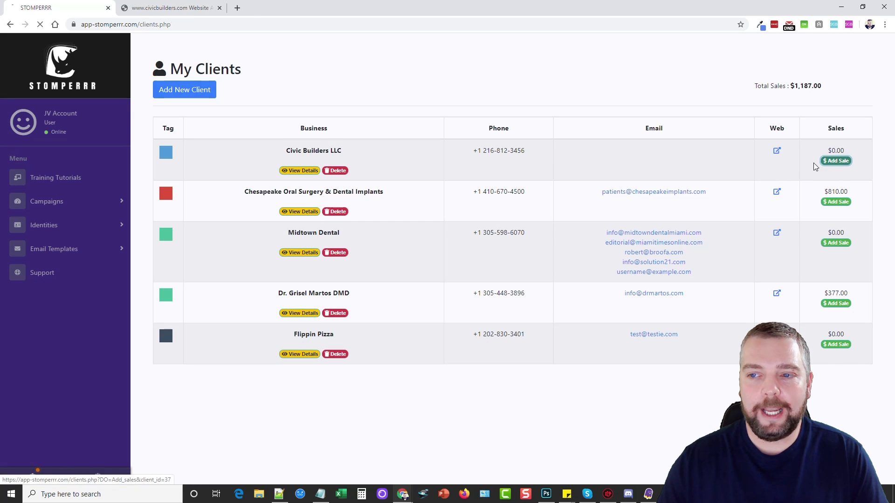
pyautogui.click(836, 160)
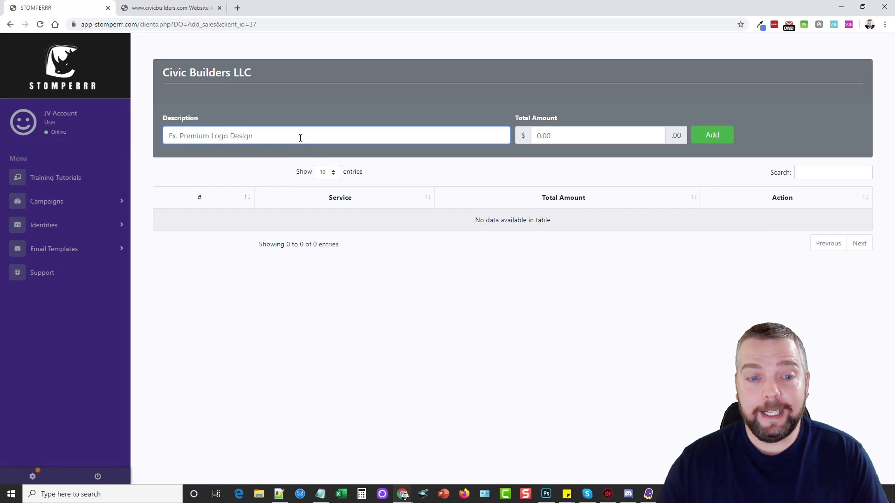
pyautogui.write('Logo Design')
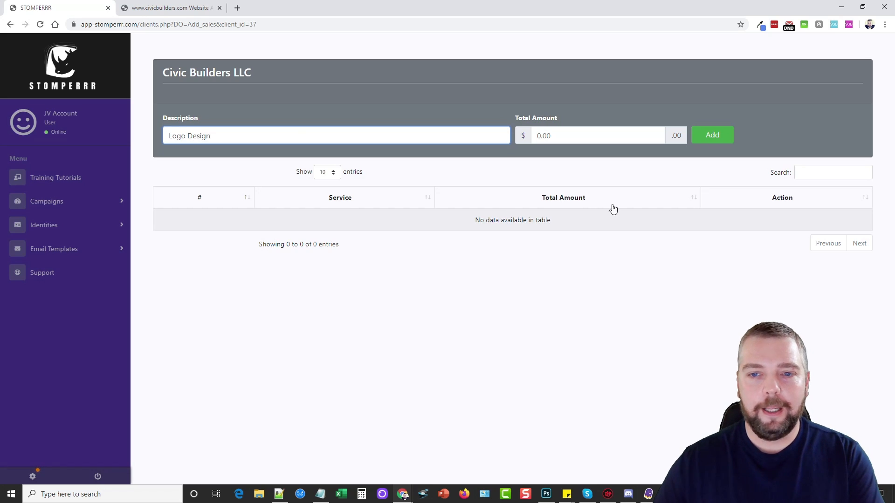
pyautogui.write('1')
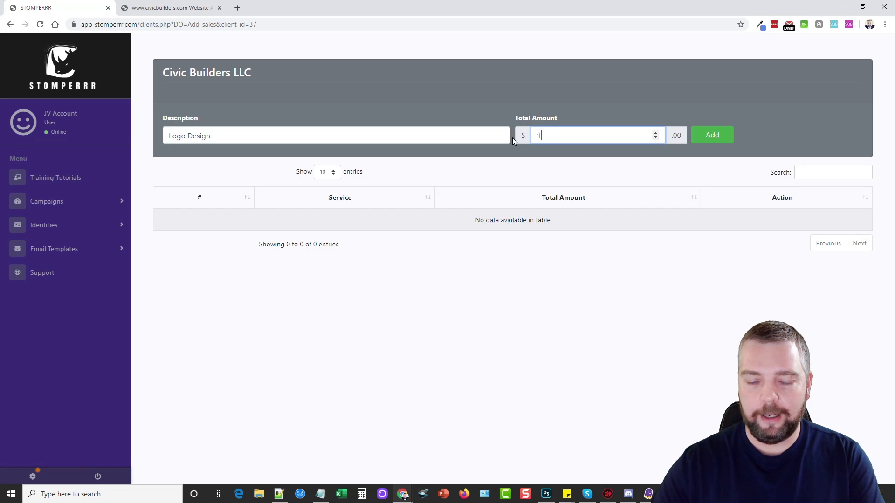
pyautogui.write('00.00')
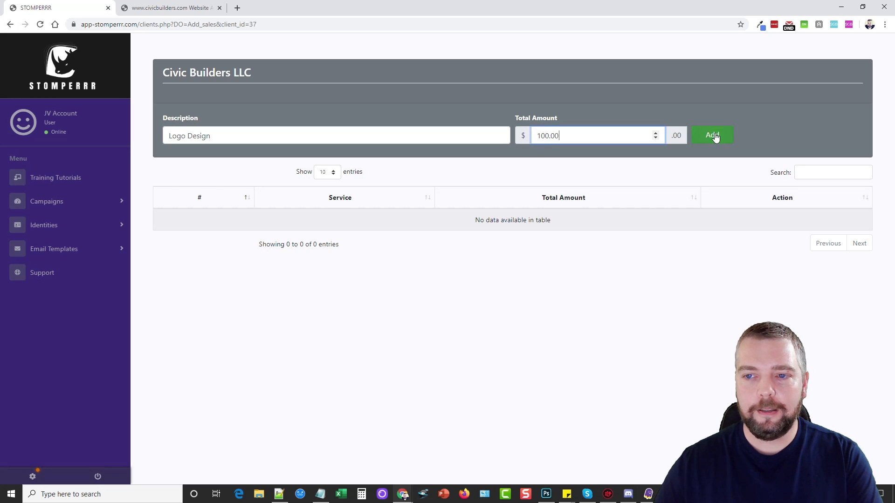
pyautogui.click(712, 135)
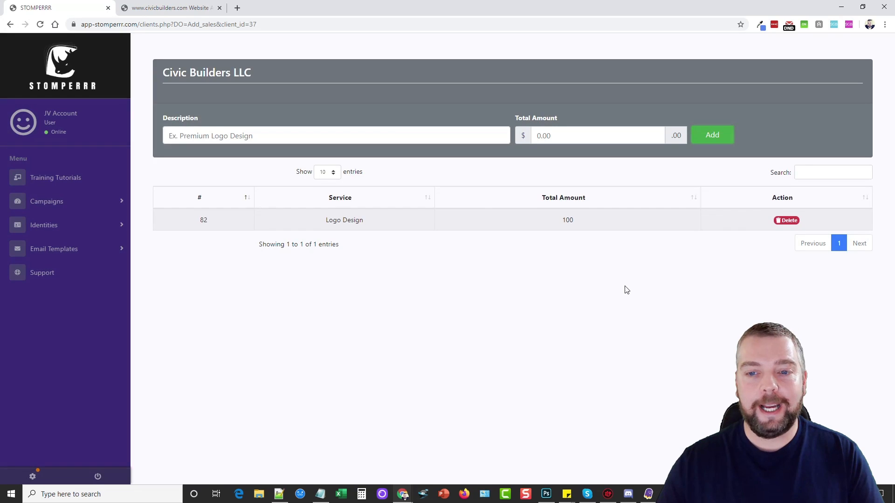
pyautogui.moveTo(558, 251)
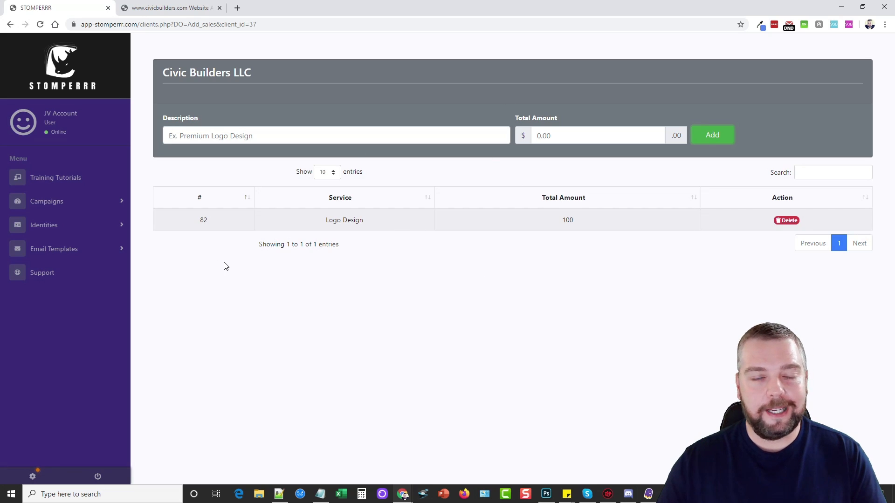
pyautogui.moveTo(302, 304)
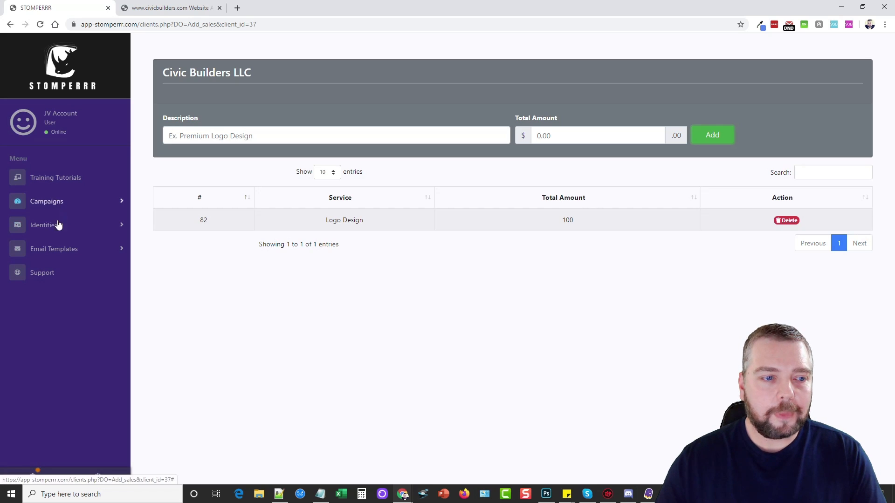
# Bring up the empty Add New Identity form from the Identities menu.
pyautogui.click(44, 225)
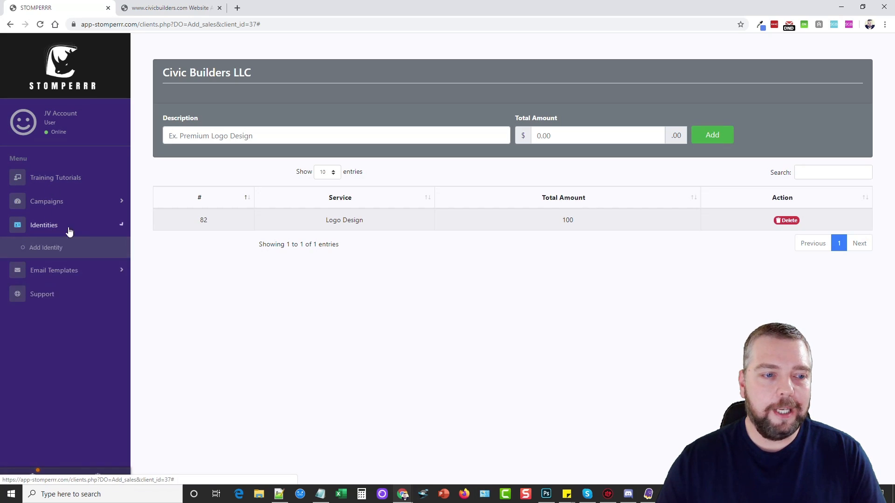
pyautogui.click(44, 224)
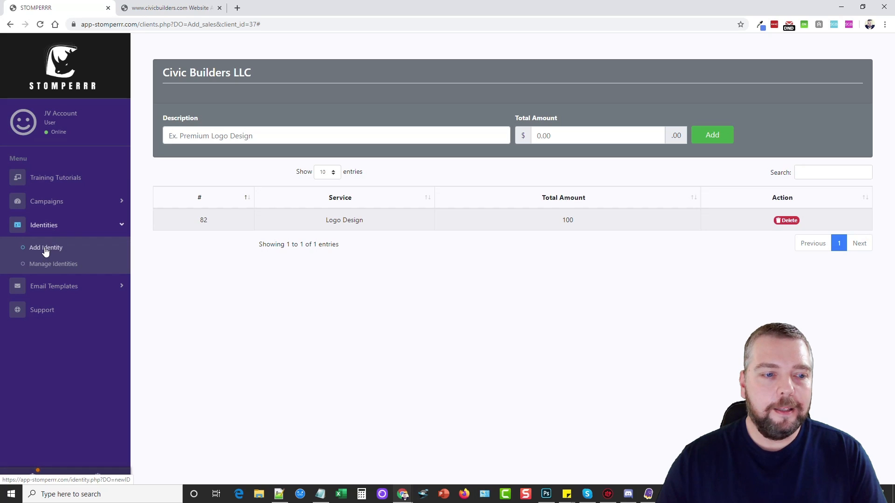
pyautogui.click(46, 247)
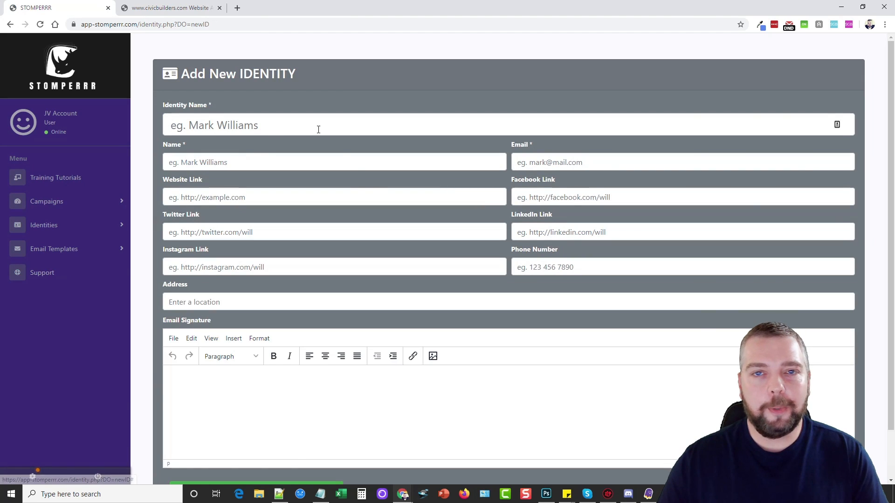
pyautogui.moveTo(318, 174)
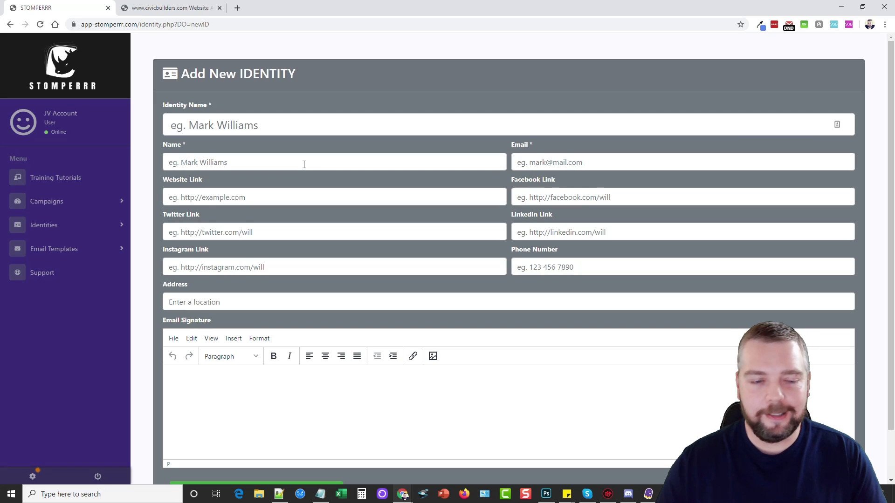
pyautogui.moveTo(272, 154)
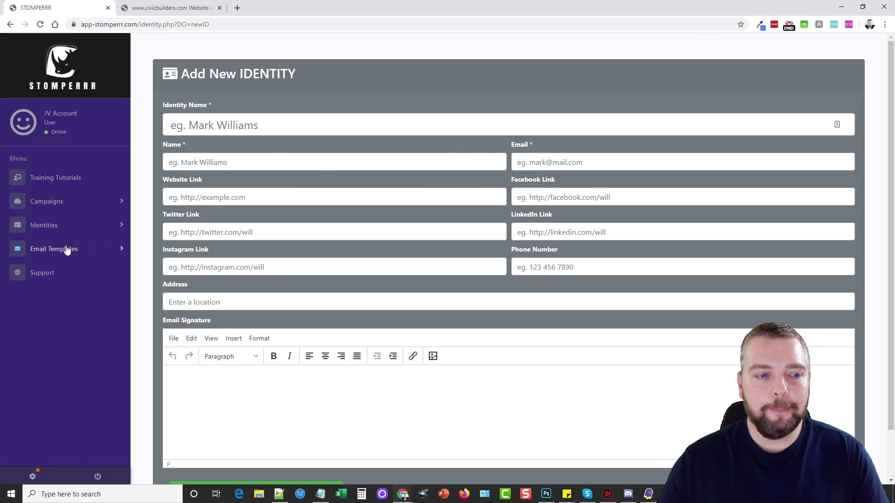
# Edit DFY - SEO TEMPLATE 1 from Email Templates and read through its body.
pyautogui.click(54, 249)
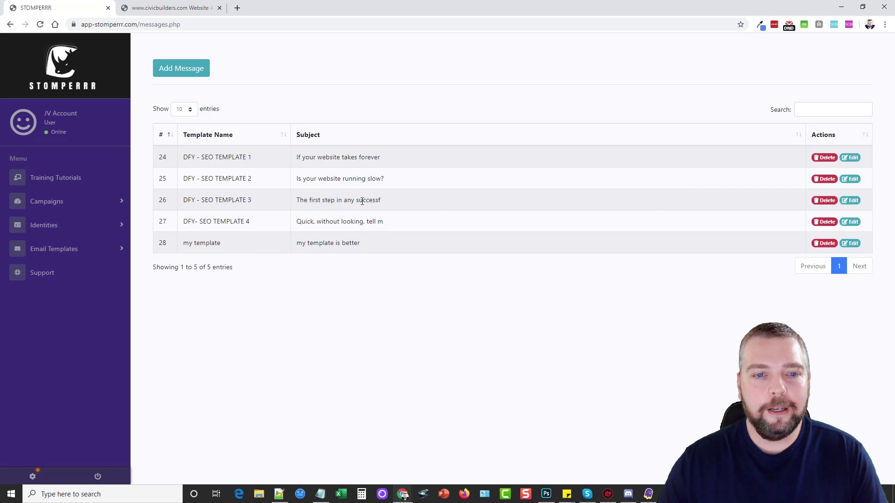
pyautogui.moveTo(373, 168)
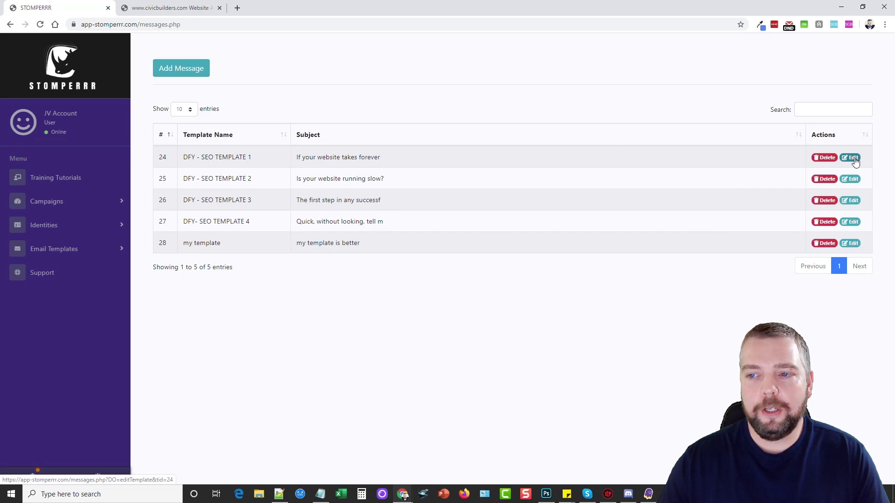
pyautogui.click(850, 157)
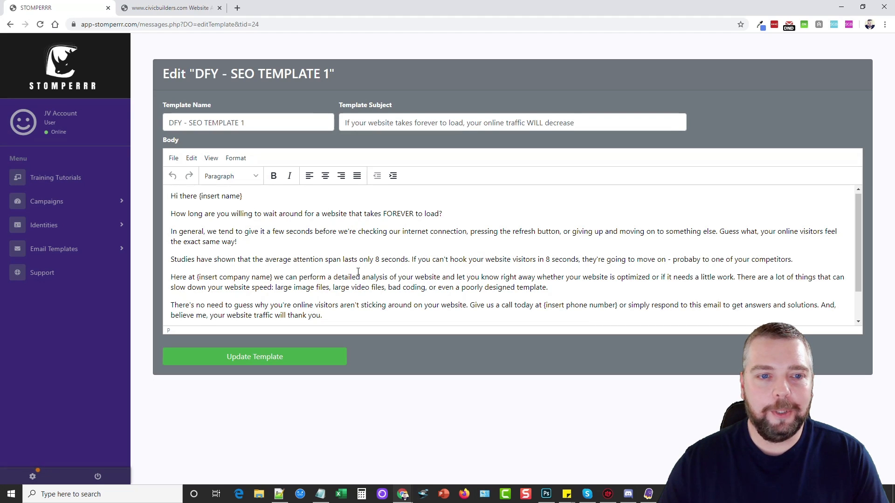
pyautogui.scroll(-3)
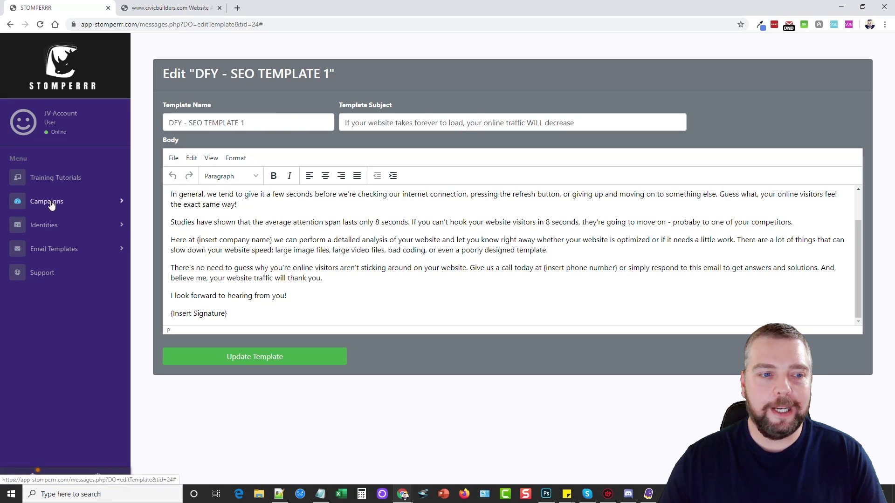
# From Manage your campaigns, view the leads of the construction campaign.
pyautogui.click(47, 202)
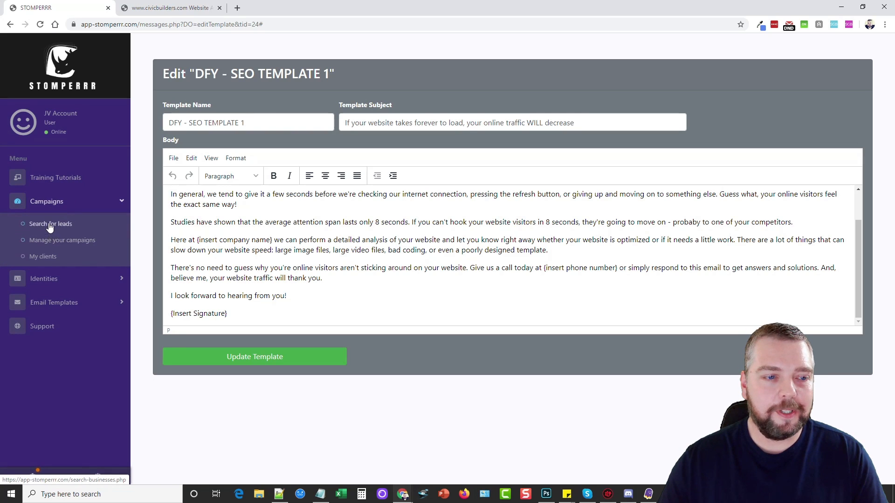
pyautogui.click(50, 222)
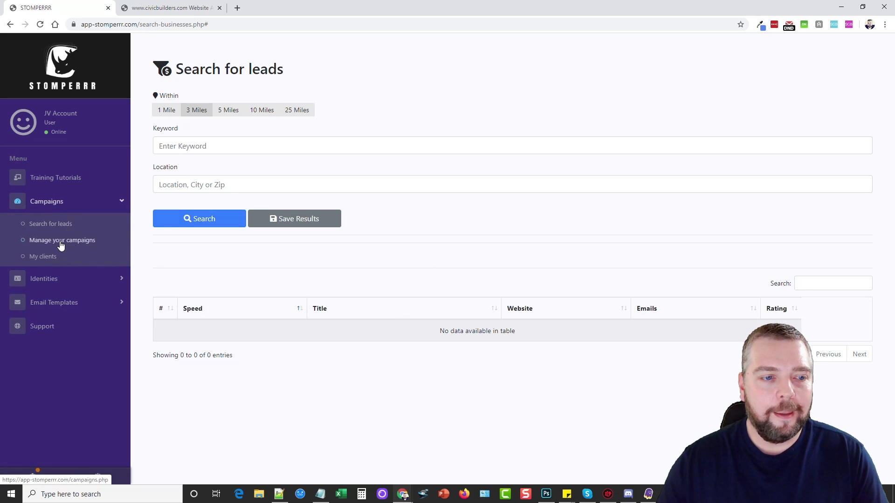
pyautogui.click(63, 239)
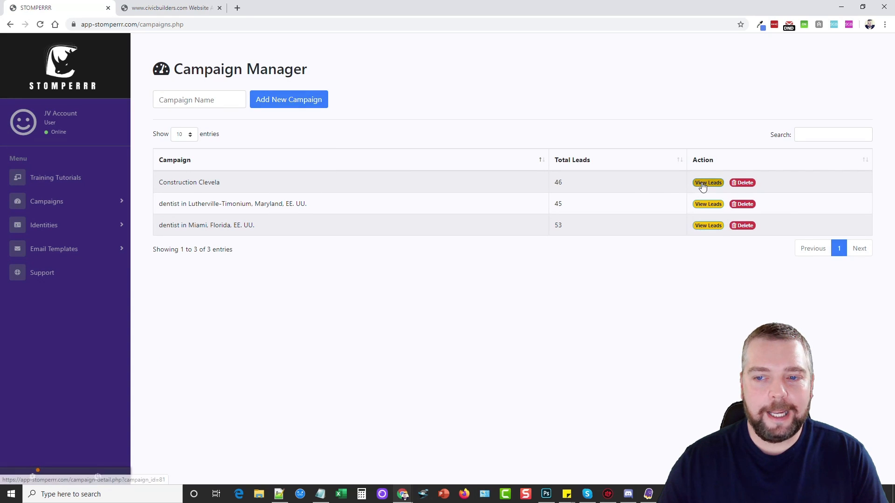
pyautogui.click(708, 182)
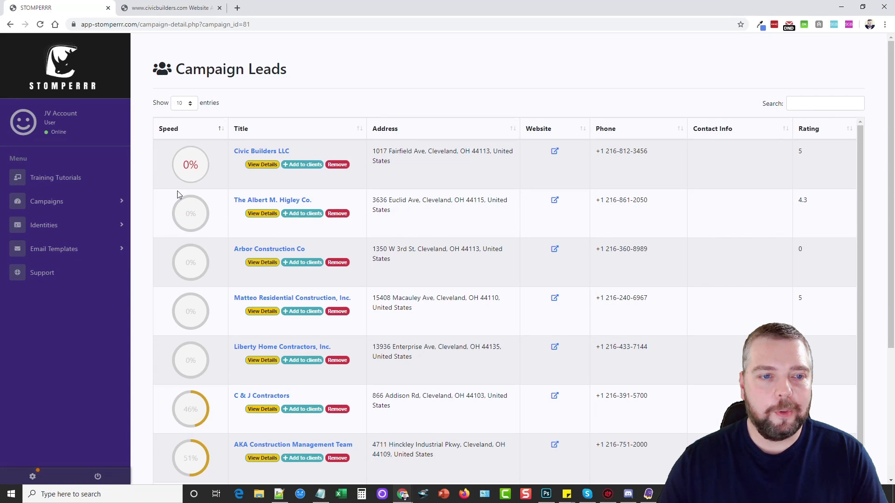
# Scroll through the leads list reviewing speed scores from 58% to 75% and contact info.
pyautogui.scroll(-3)
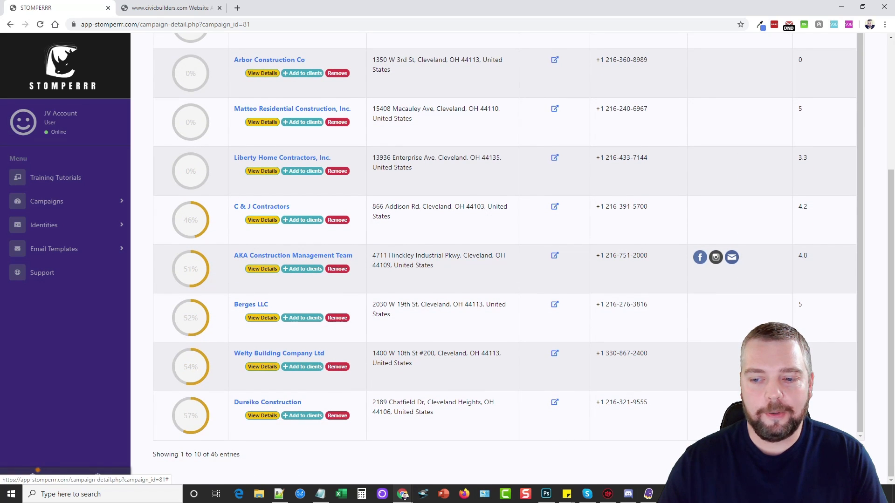
pyautogui.scroll(-3)
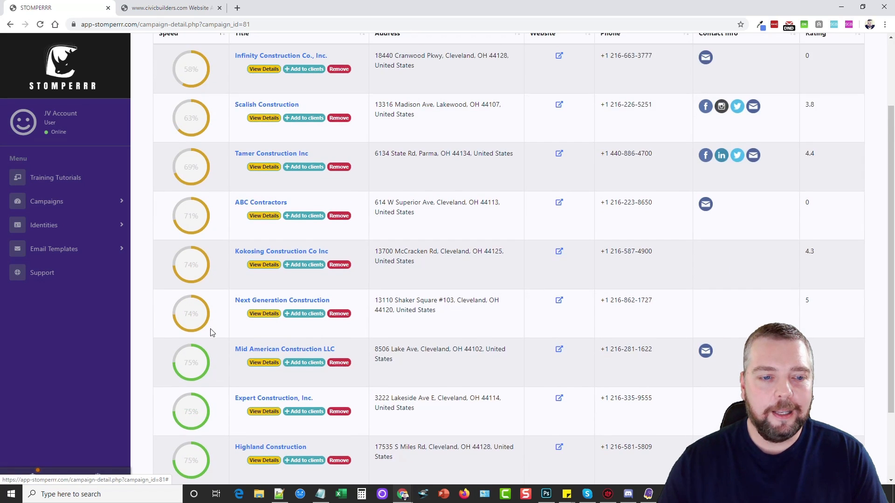
pyautogui.scroll(-3)
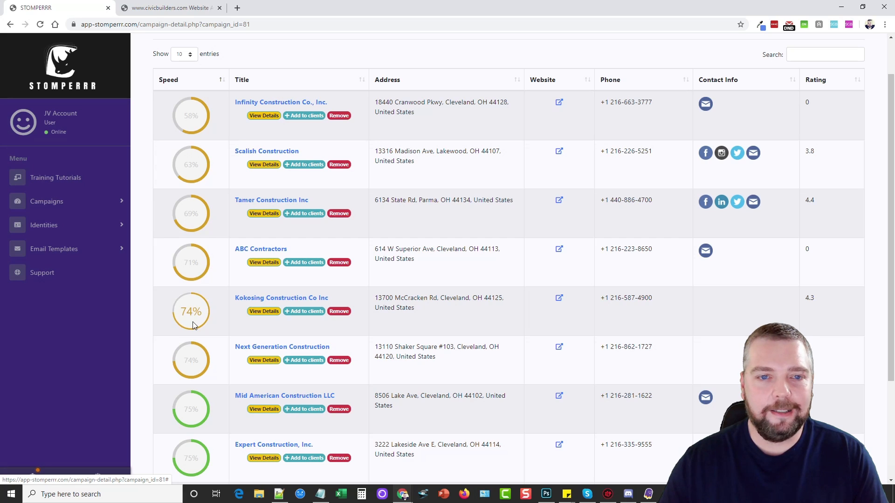
pyautogui.scroll(-3)
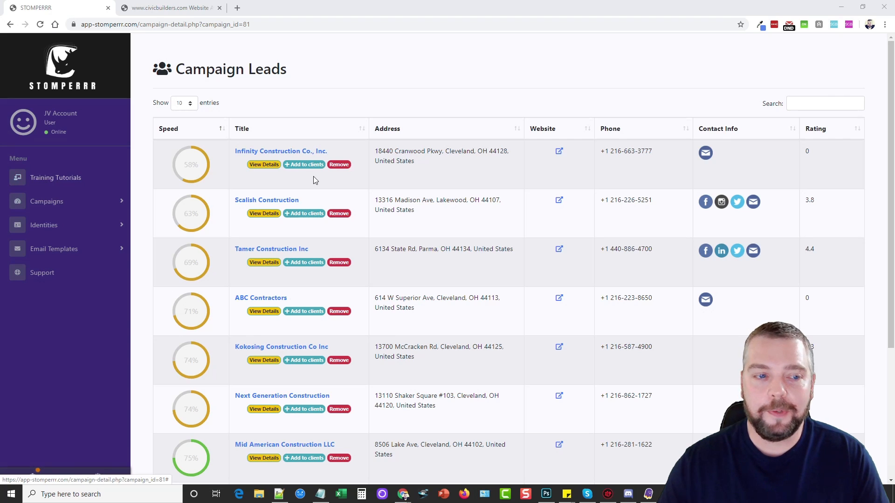
pyautogui.moveTo(54, 249)
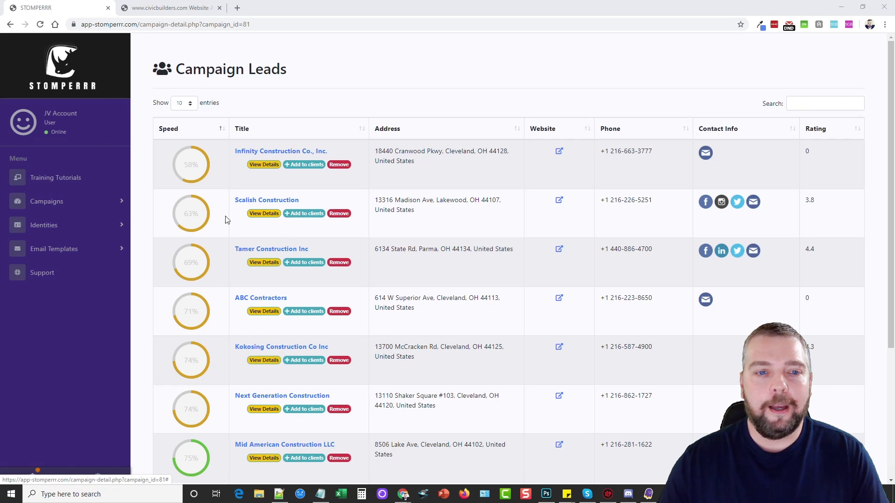
# Return to an empty Search for leads form via Campaigns in the sidebar.
pyautogui.click(47, 202)
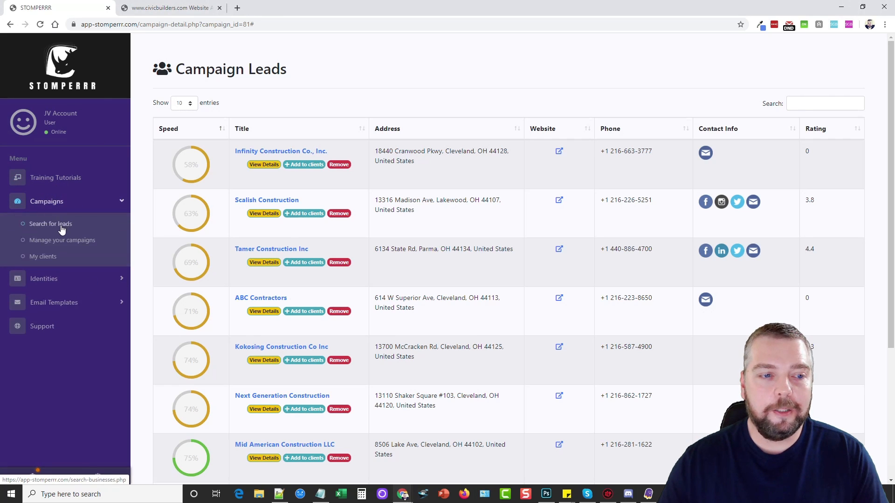
pyautogui.click(51, 222)
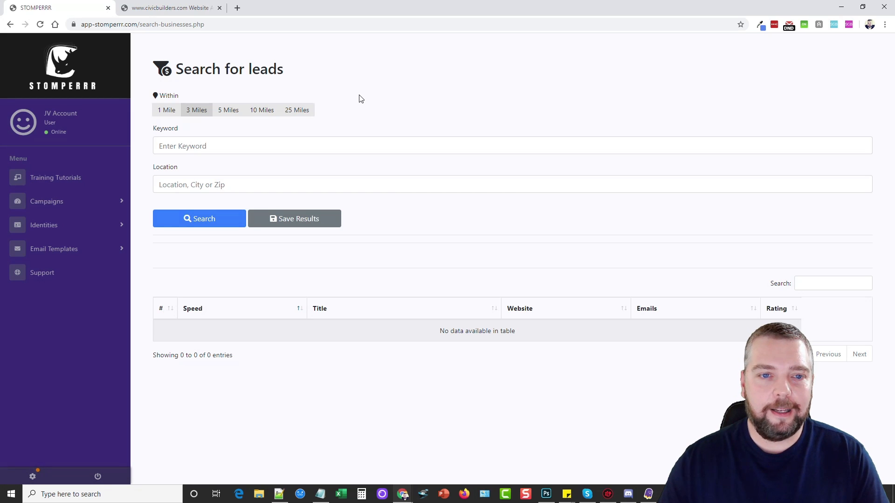
pyautogui.moveTo(355, 105)
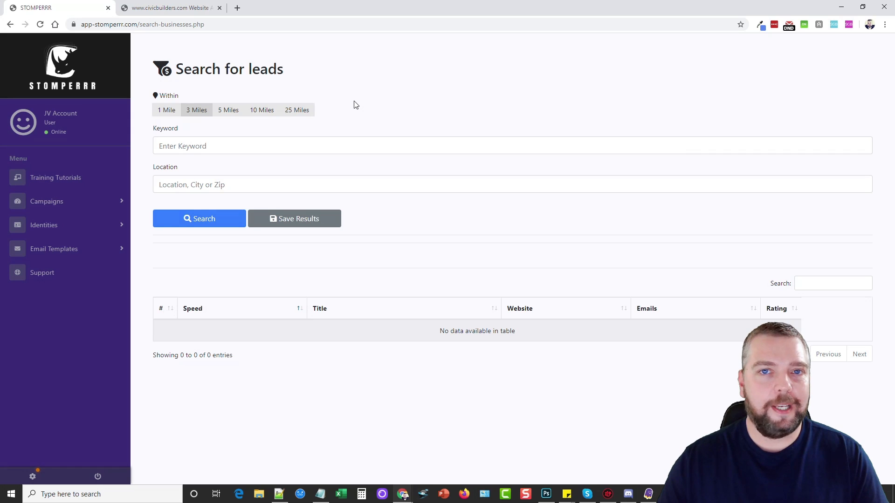
pyautogui.moveTo(340, 107)
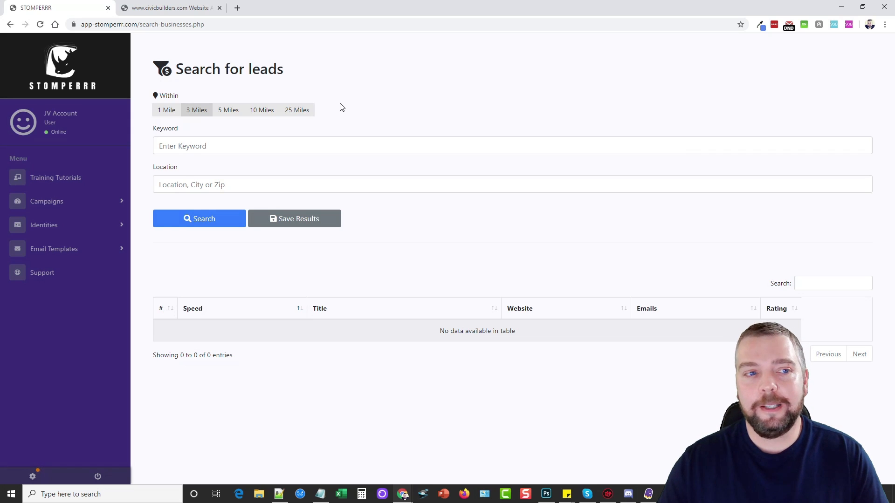
pyautogui.moveTo(375, 169)
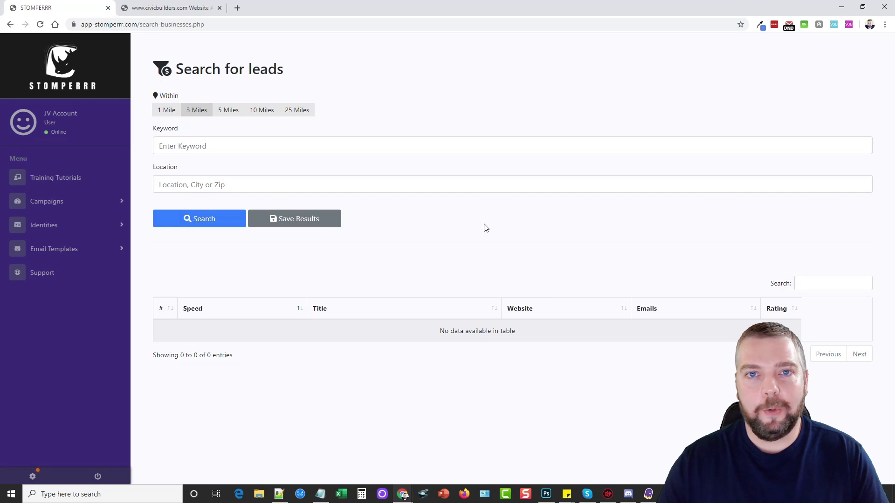
pyautogui.moveTo(517, 135)
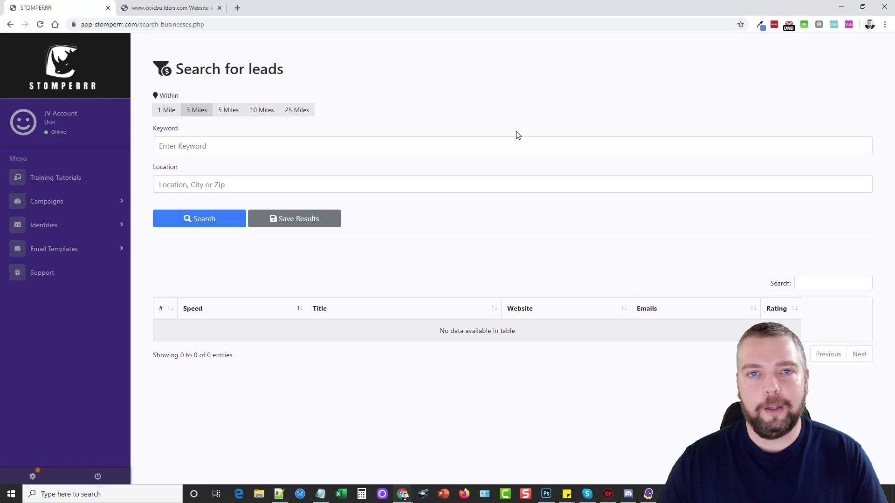